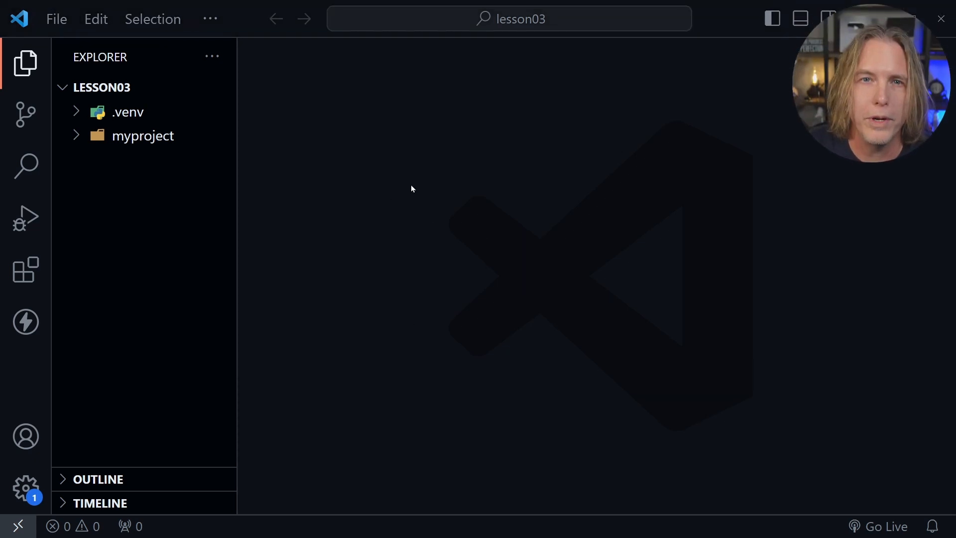
mouse_move(323, 238)
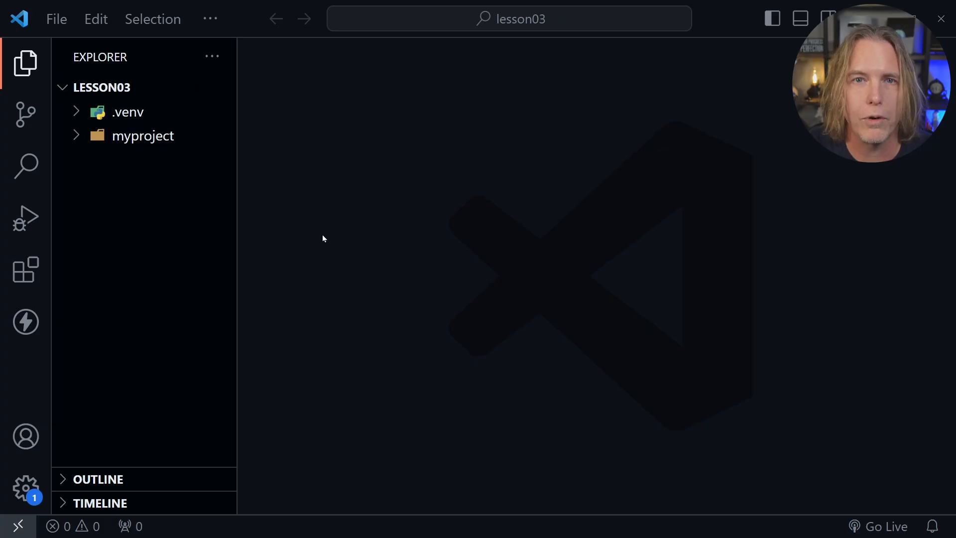
mouse_move(370, 240)
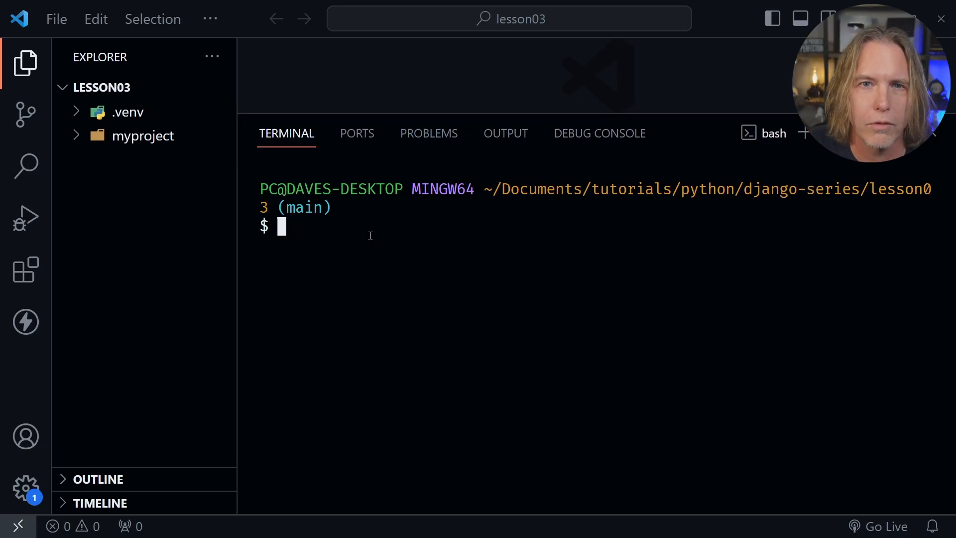
Run source .venv/Scripts/activate, then cd myproject in the bash terminal.
text(source .)
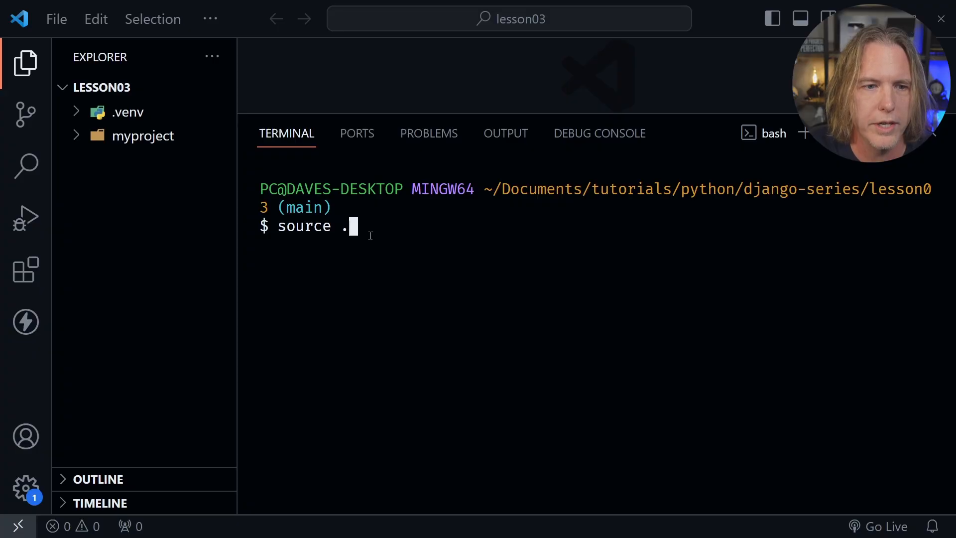
text(venv/S)
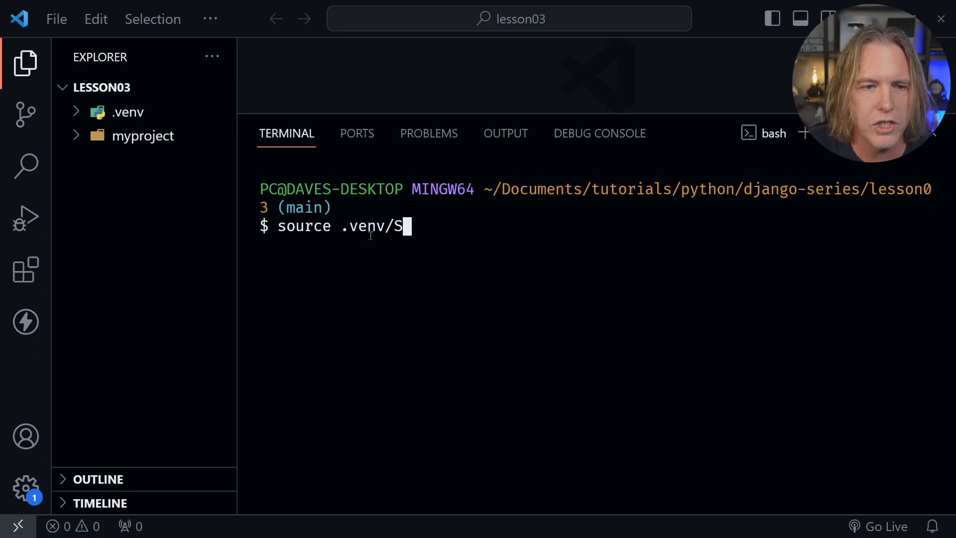
text(cripts)
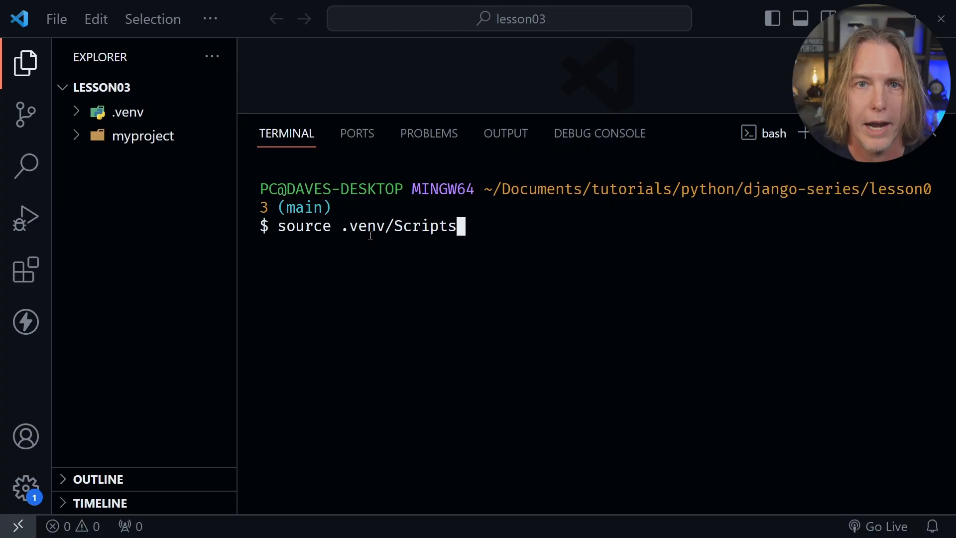
text(/activate)
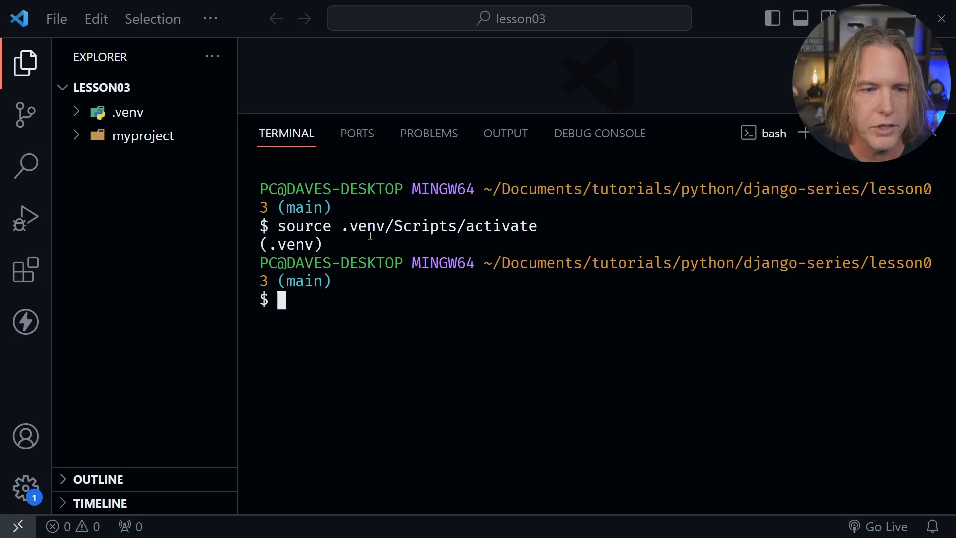
text(cd mypr)
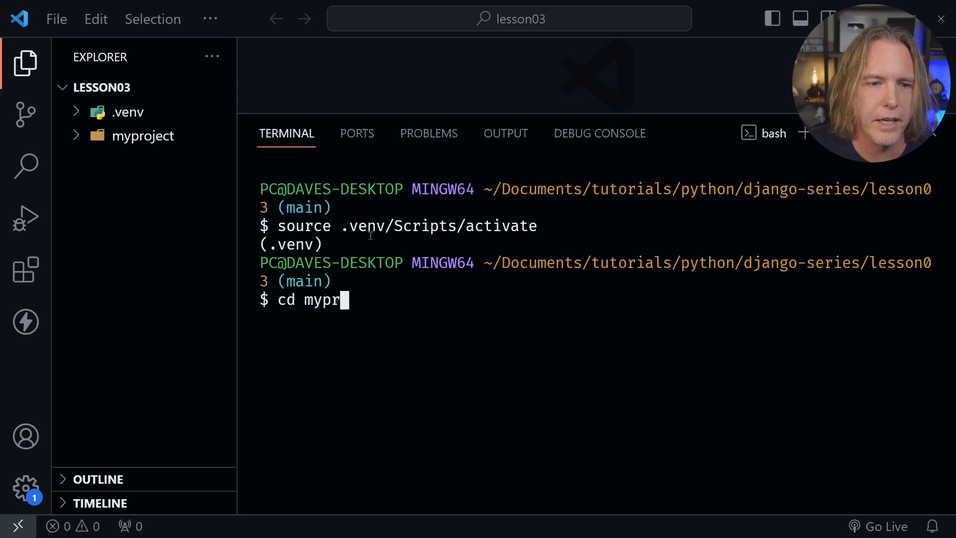
key(Return)
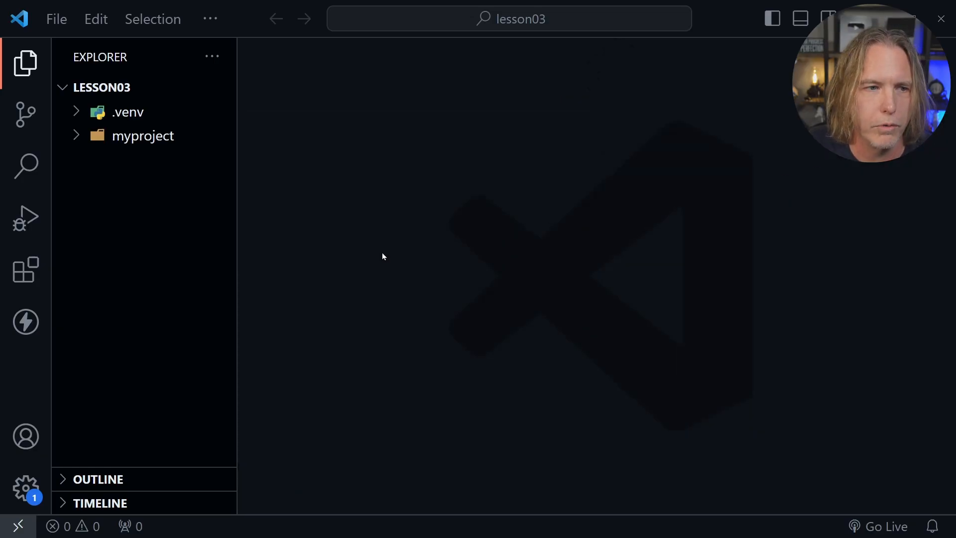
Expand myproject and posts in the Explorer and bring posts/models.py into the editor.
click(143, 135)
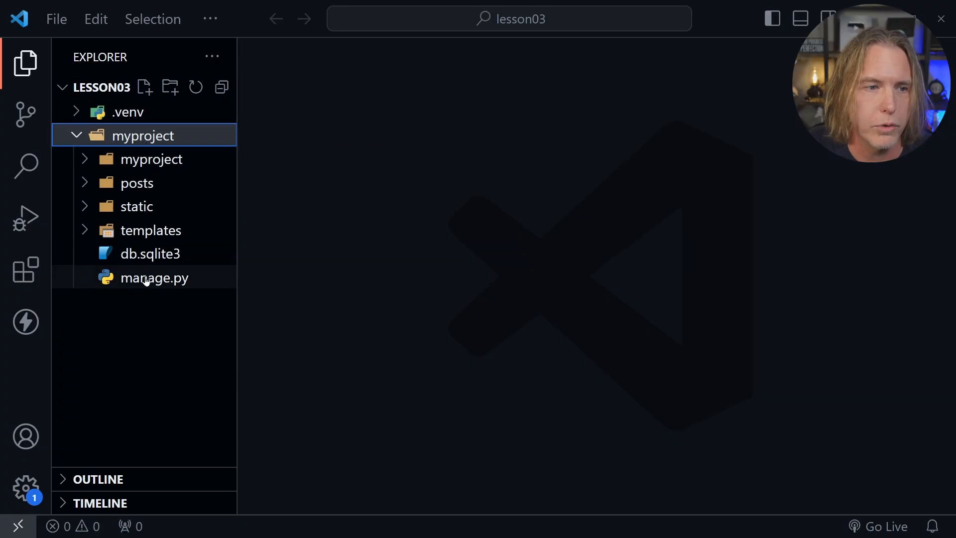
click(138, 182)
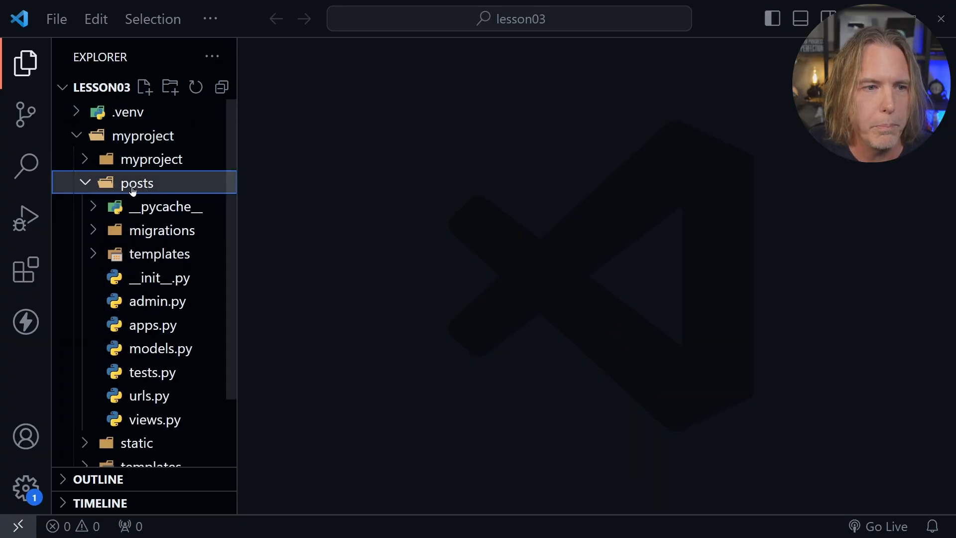
click(161, 349)
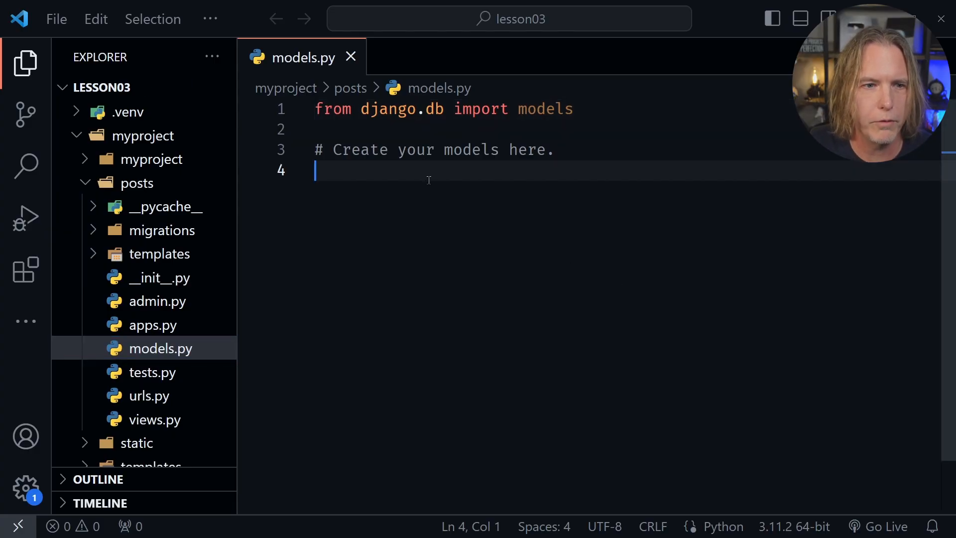
Declare class Post(models.Model): in models.py.
text(clas)
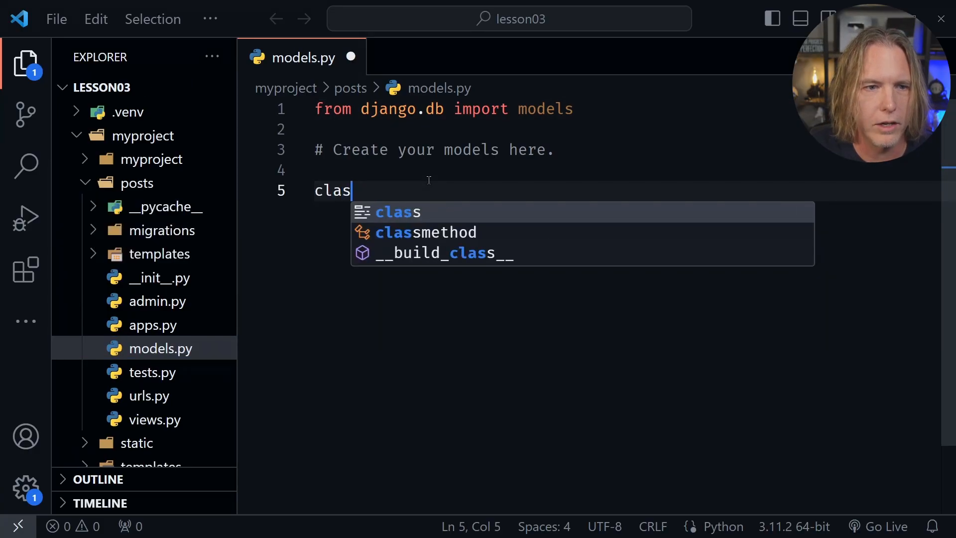
text(s Post()
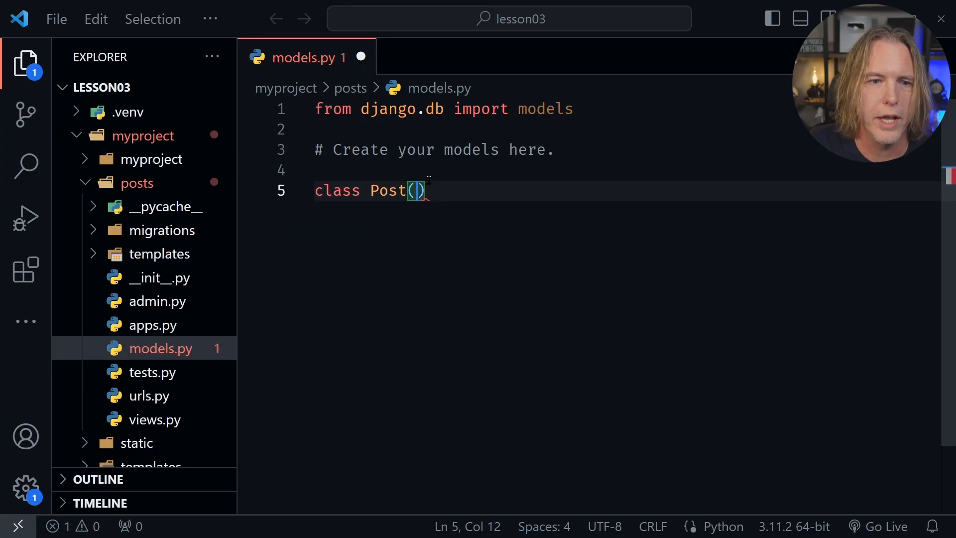
text(models)
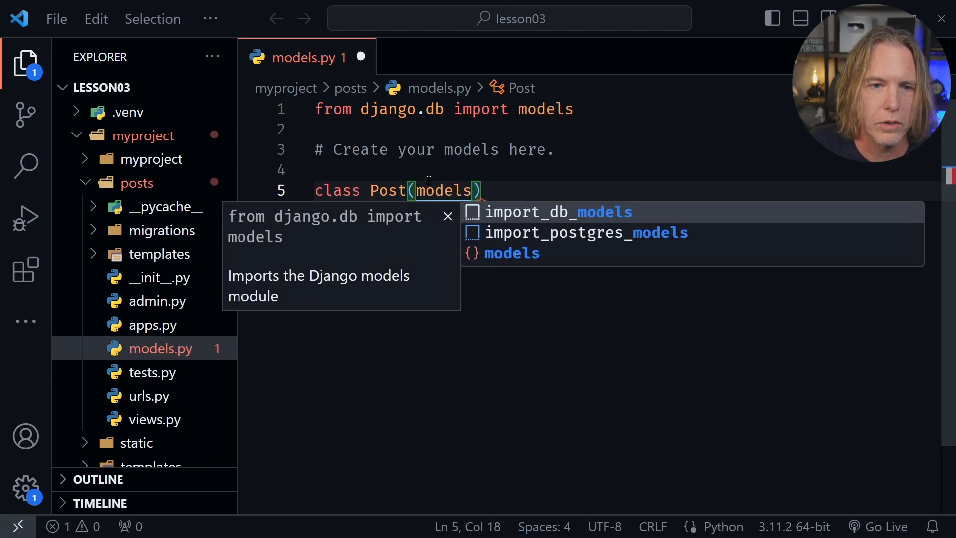
text(.Model)
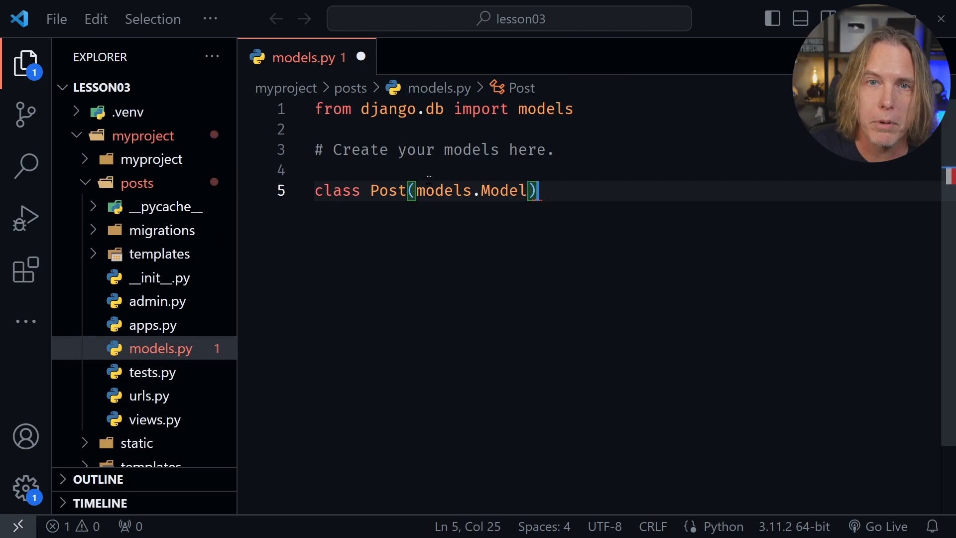
text(:)
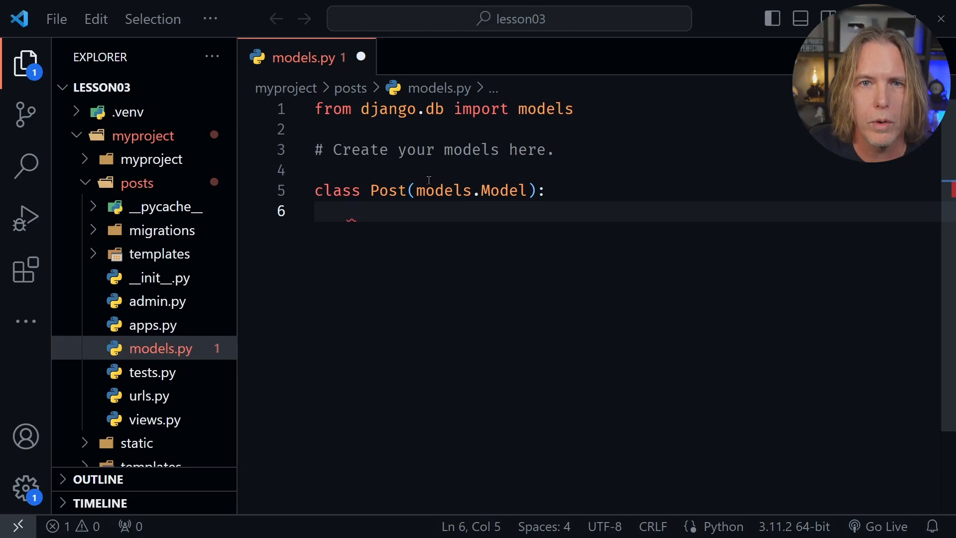
List bare title, body, slug and date lines inside the Post class.
text(title)
text(body)
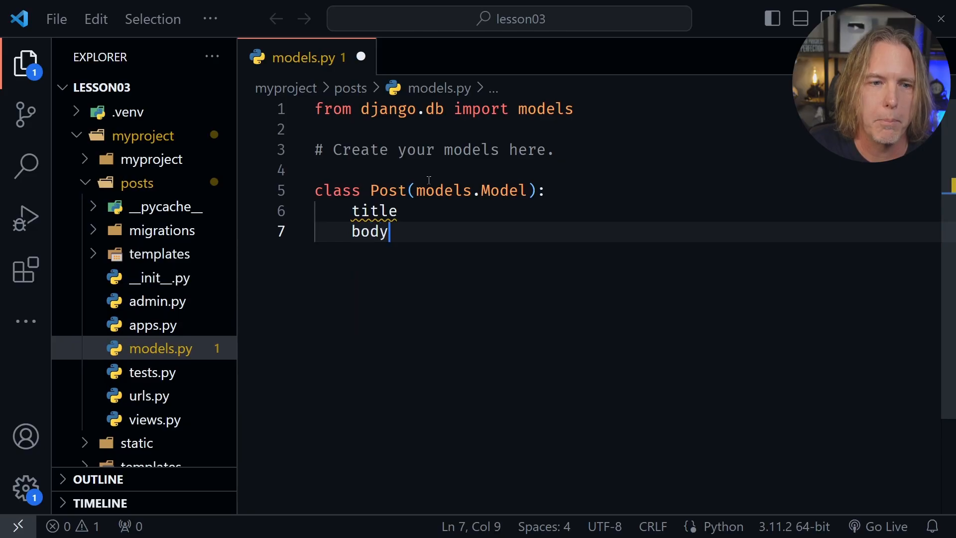
key(Return)
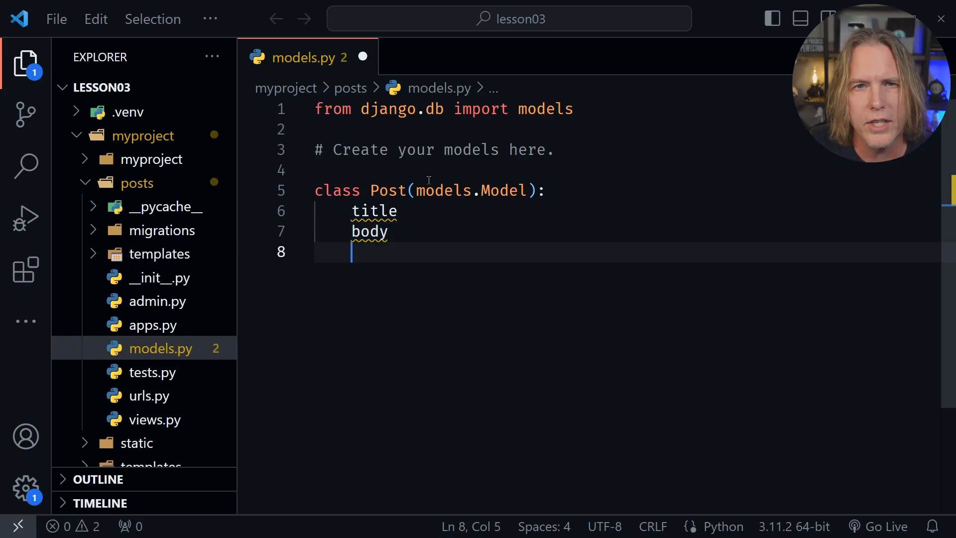
text(slug)
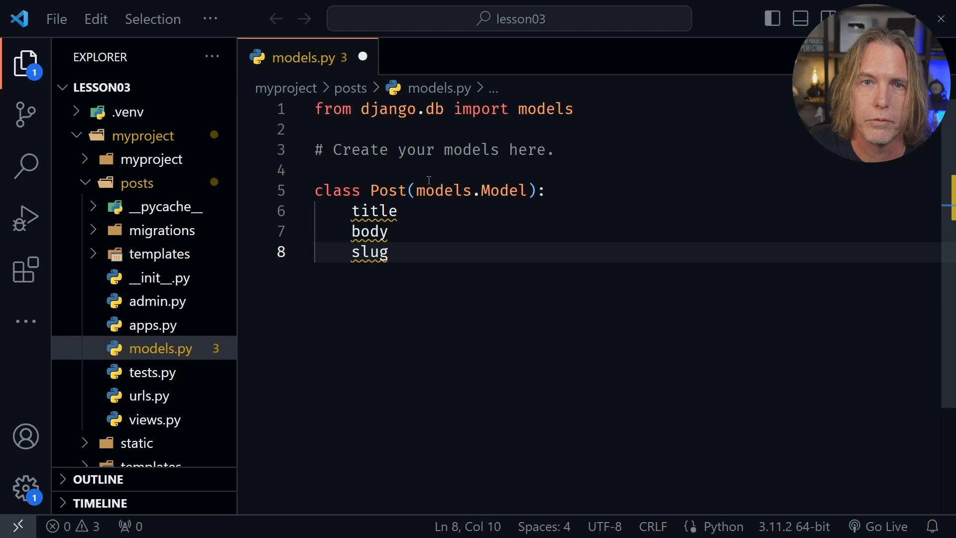
text(date)
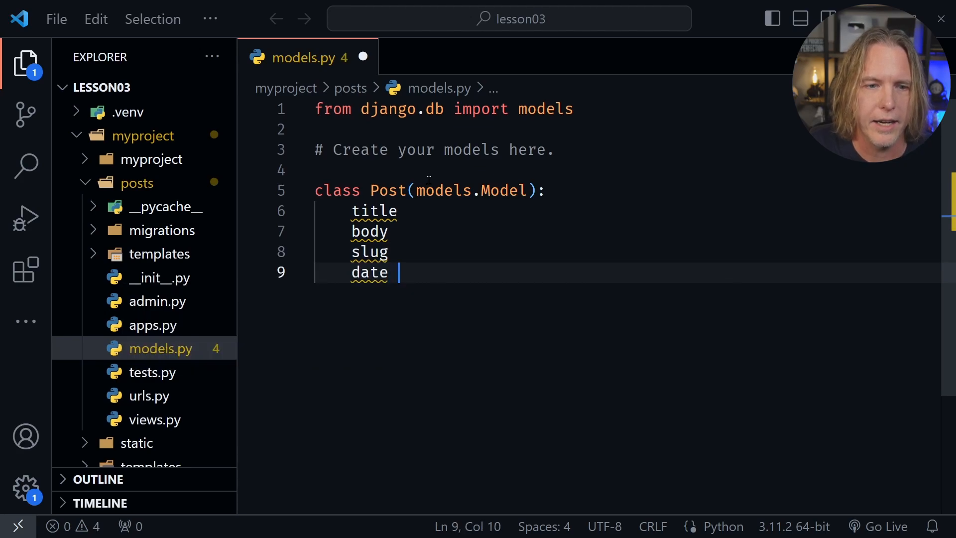
click(399, 211)
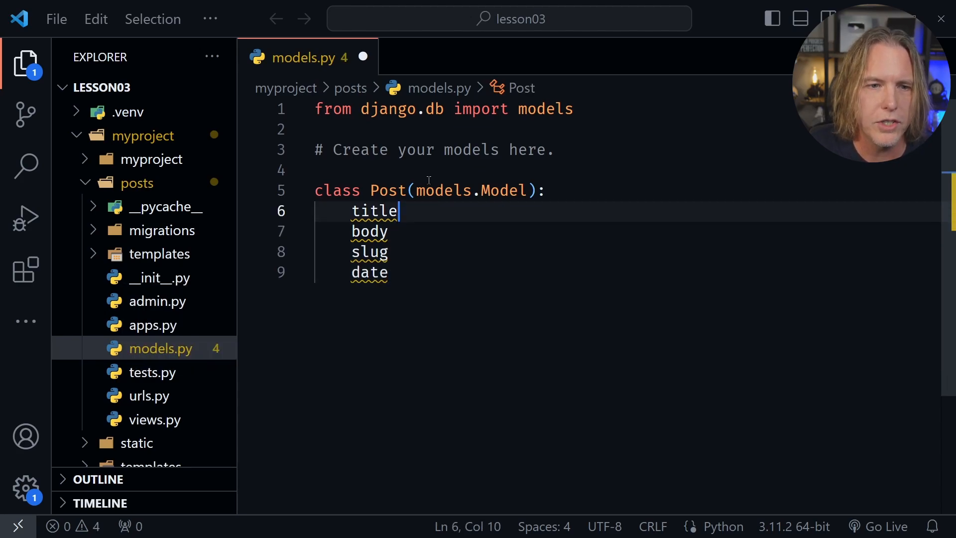
Assign title = models.CharField(max_length=75) in the Post model.
double_click(374, 211)
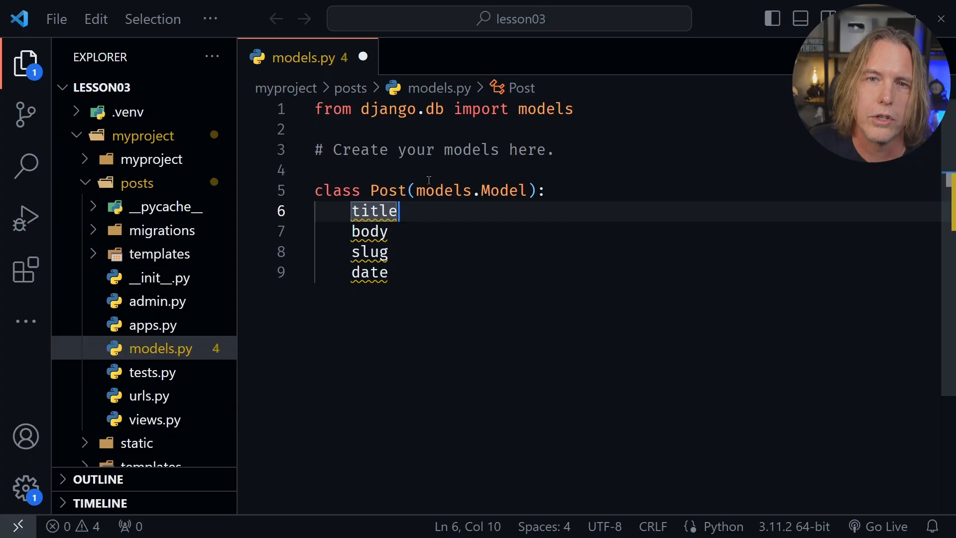
text(=)
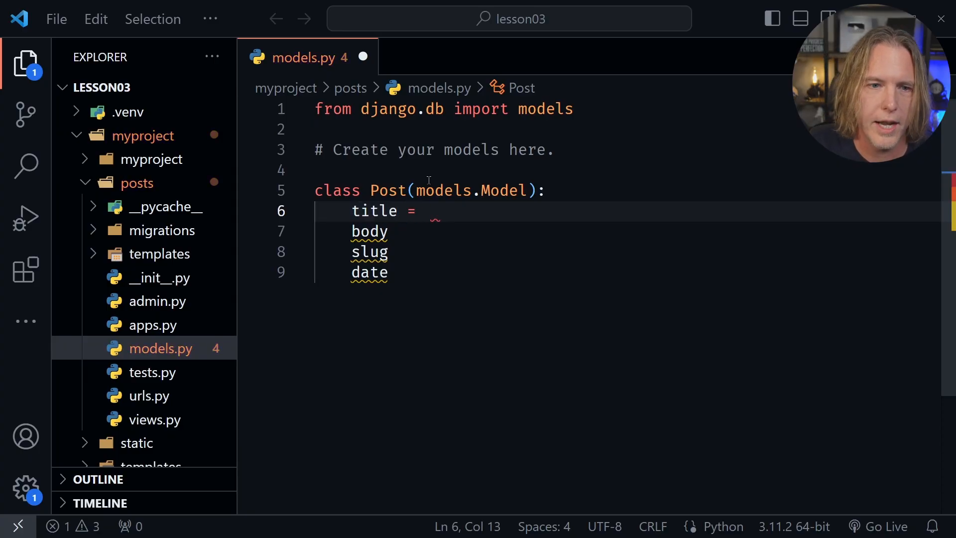
text(models.CharField)
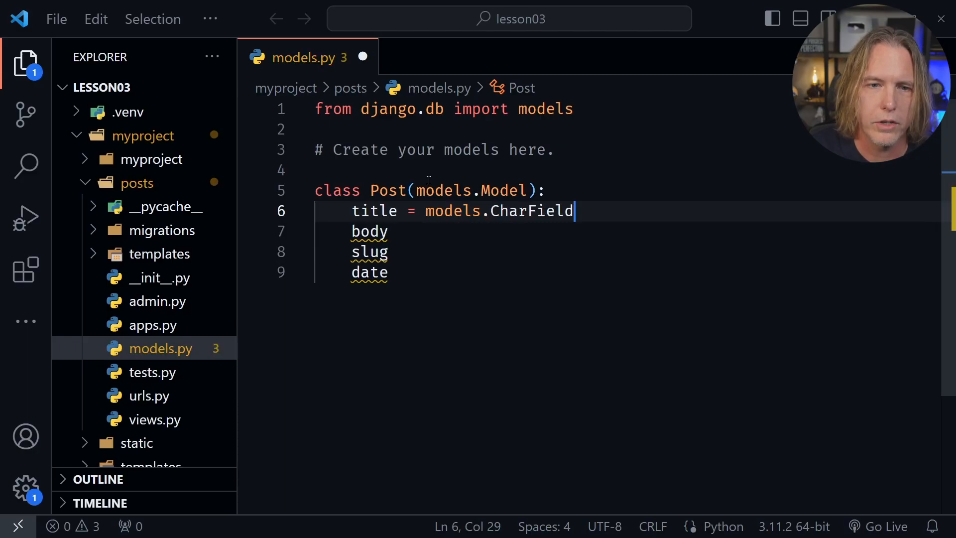
text(())
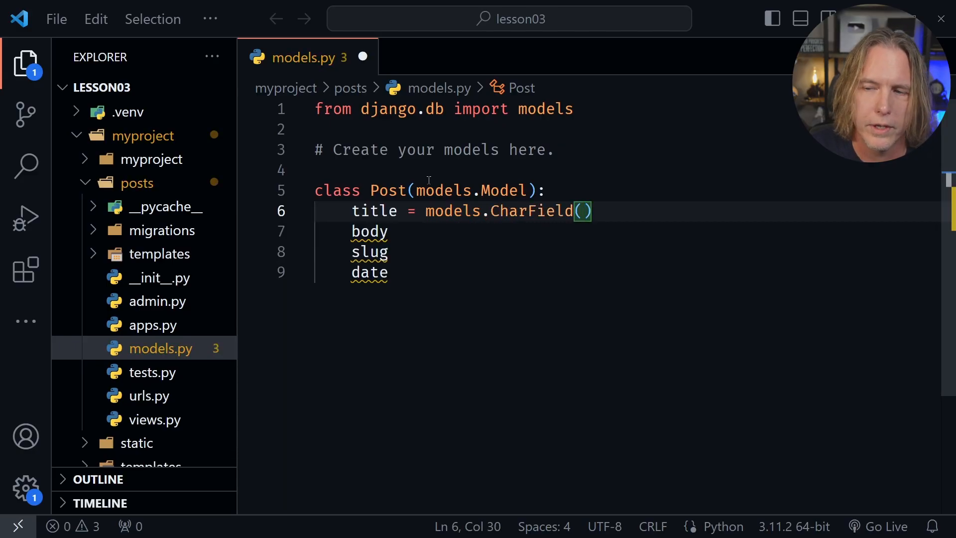
text(m)
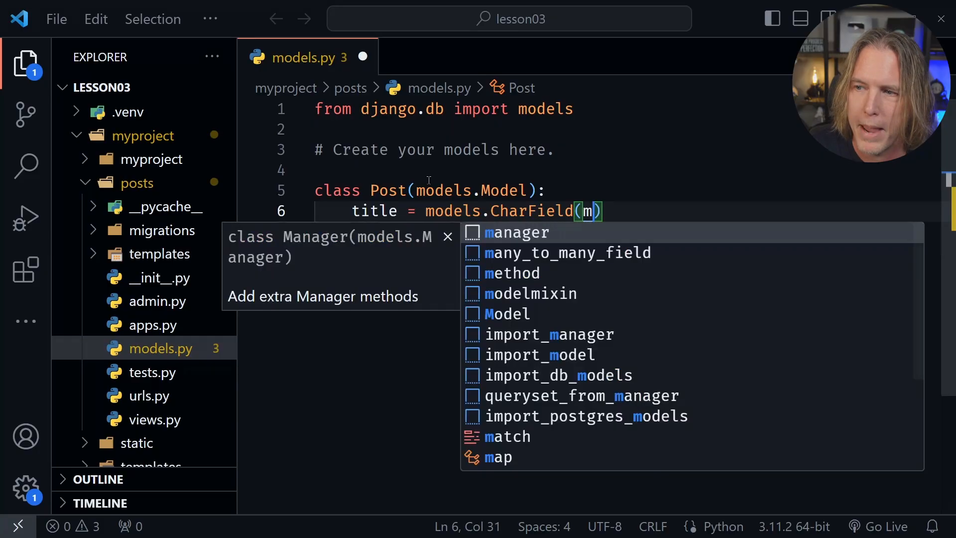
text(ax_length)
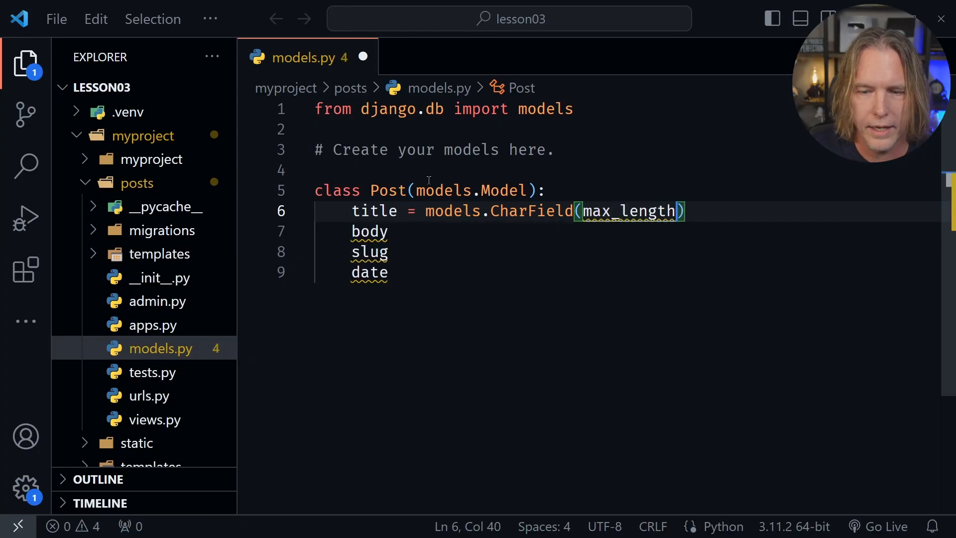
text(=75)
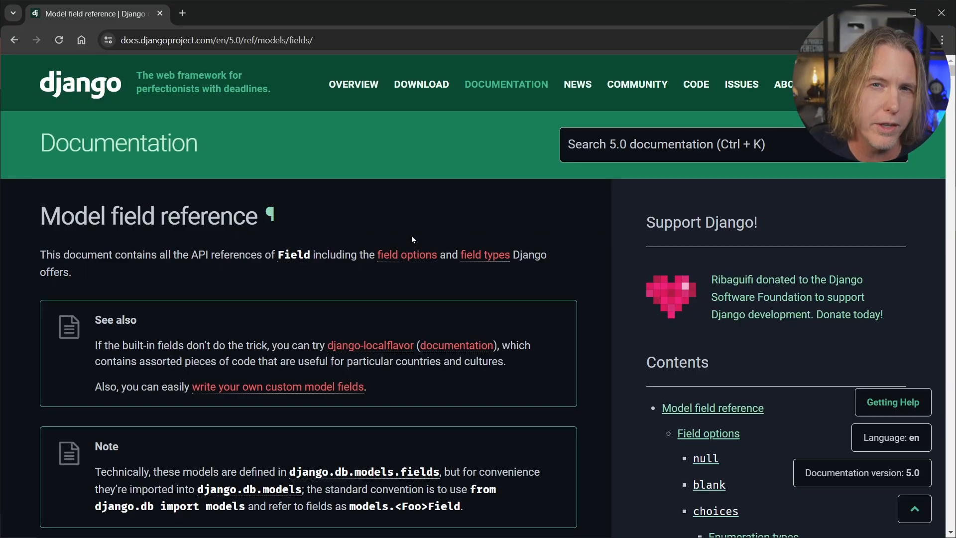
Scroll the model field reference and jump to the CharField section via the Contents sidebar.
scroll(down, 3)
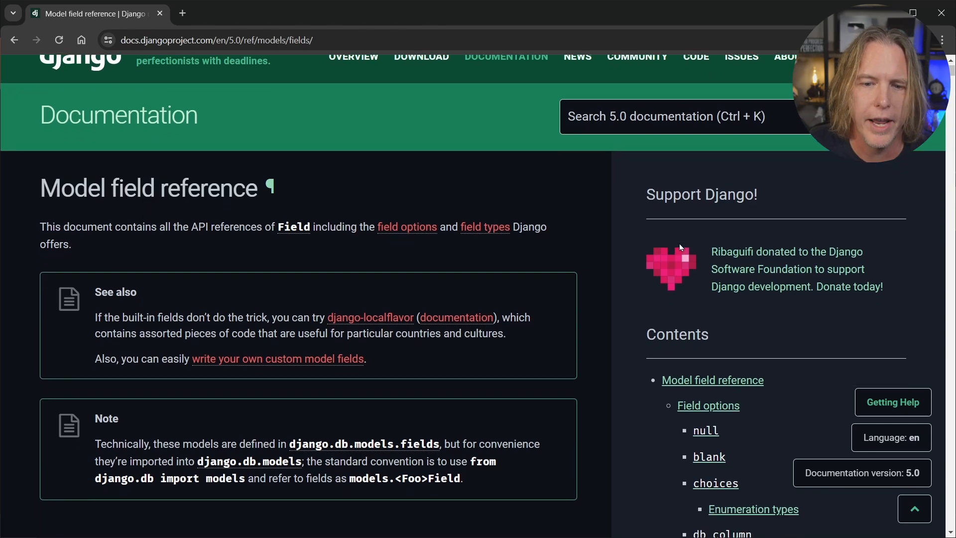
scroll(down, 3)
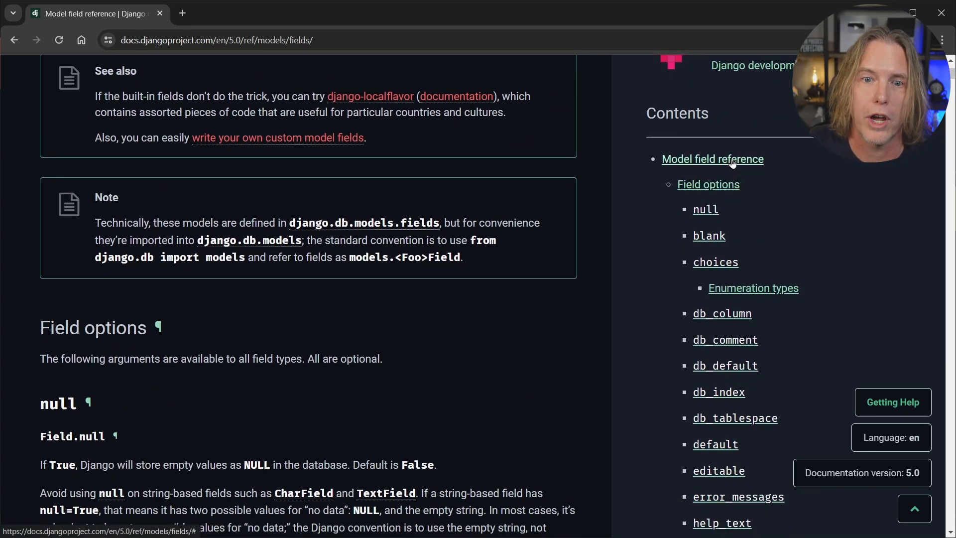
mouse_move(749, 120)
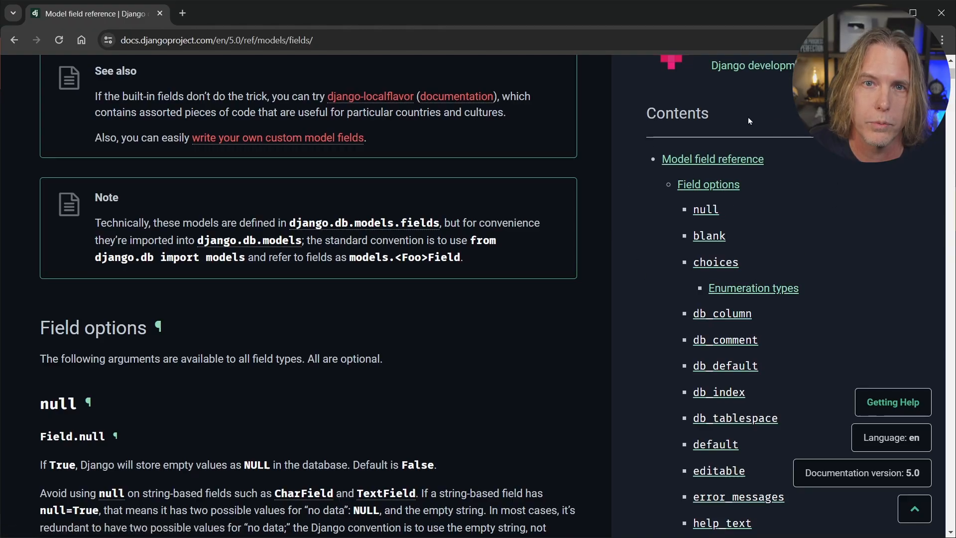
scroll(down, 3)
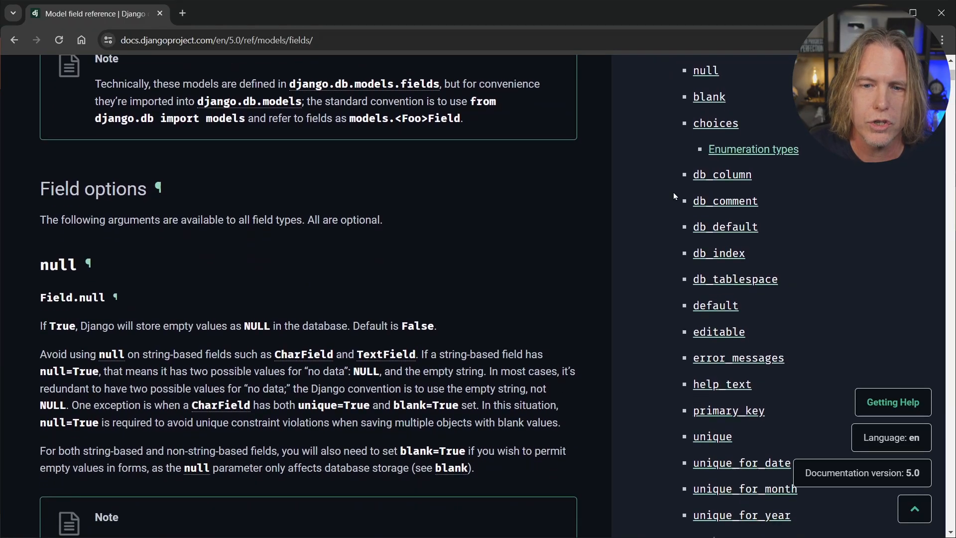
scroll(down, 3)
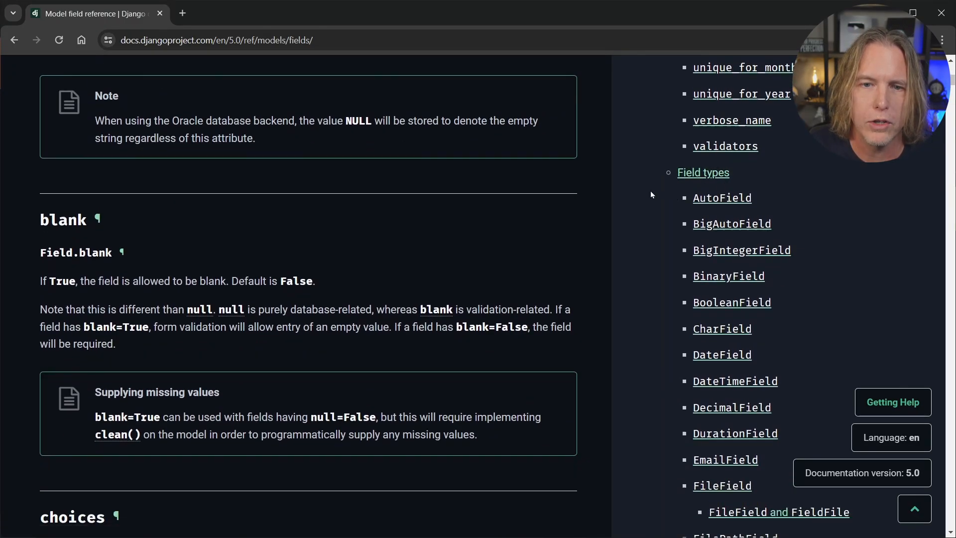
scroll(down, 3)
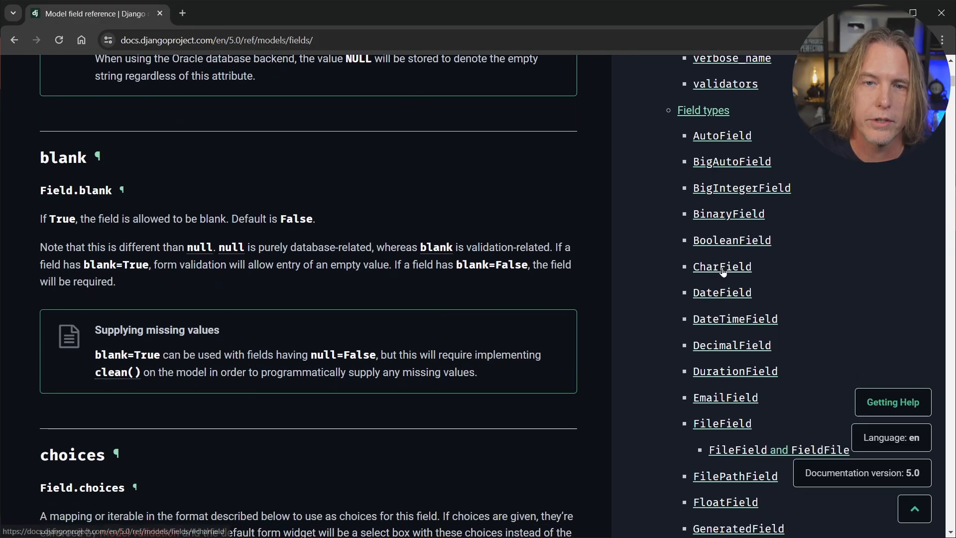
click(722, 266)
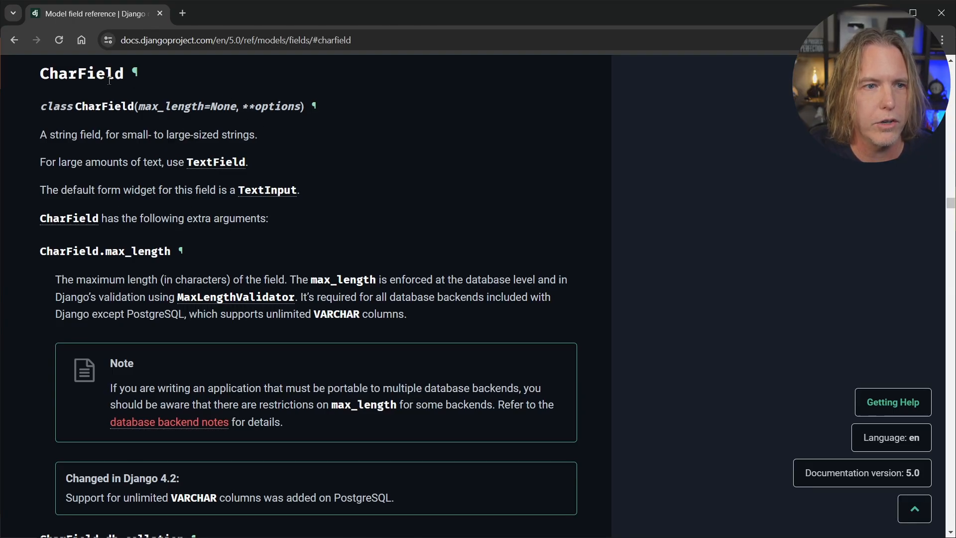
mouse_move(159, 127)
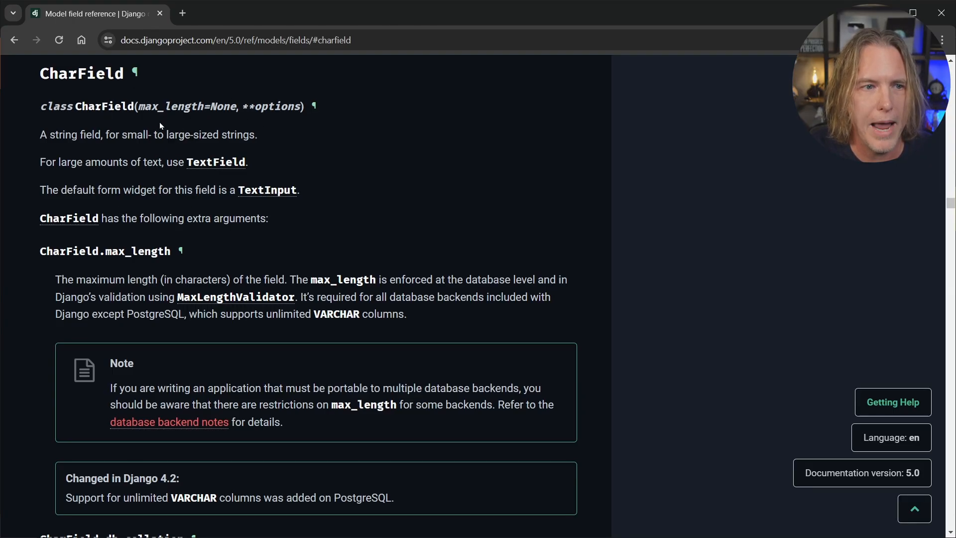
mouse_move(323, 233)
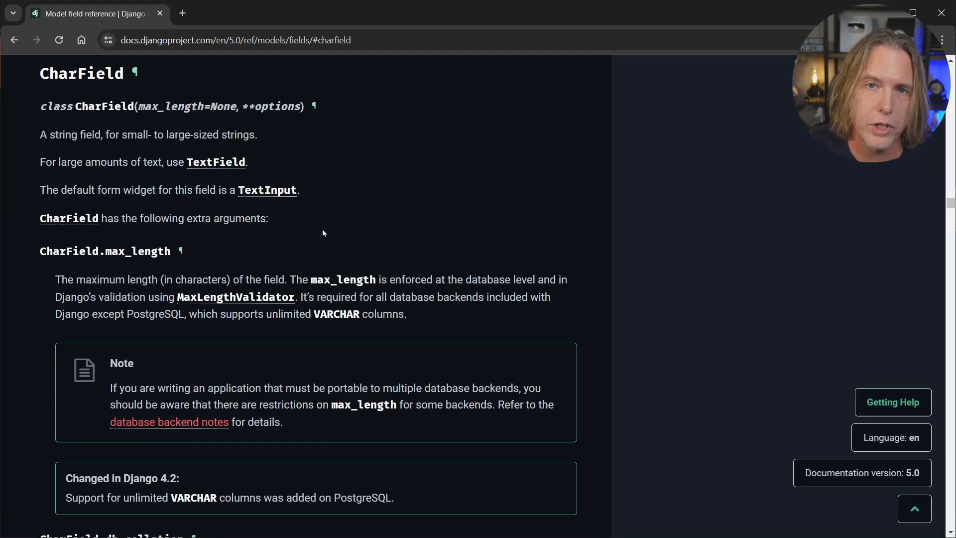
mouse_move(356, 232)
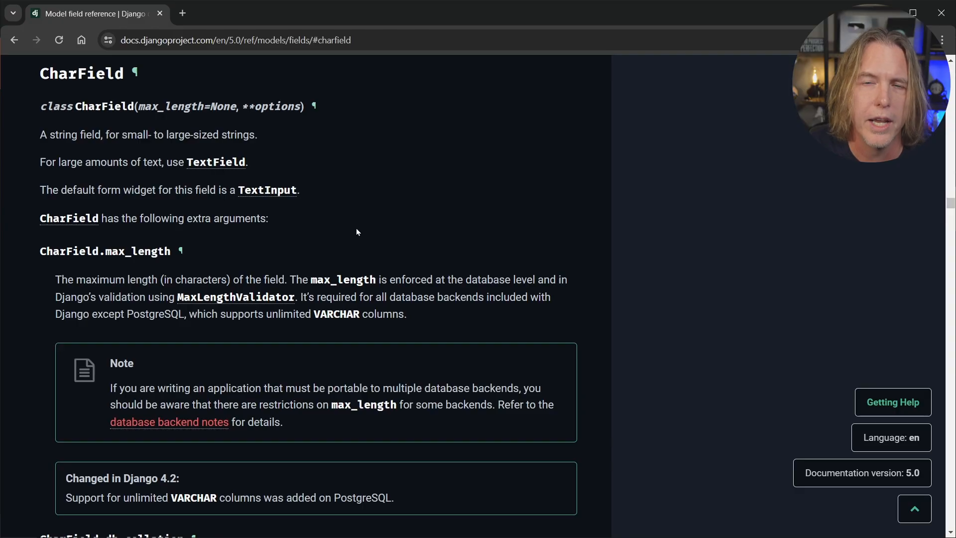
mouse_move(376, 168)
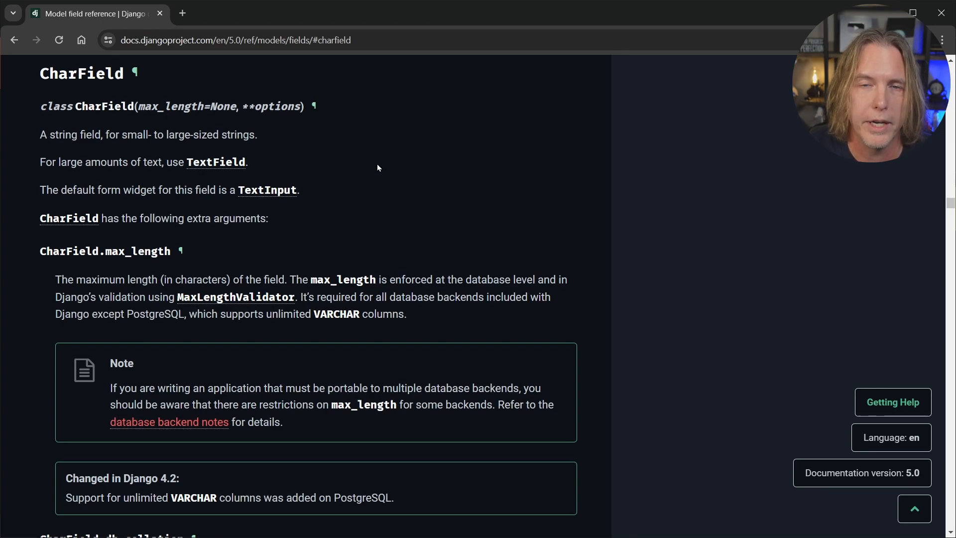
mouse_move(469, 209)
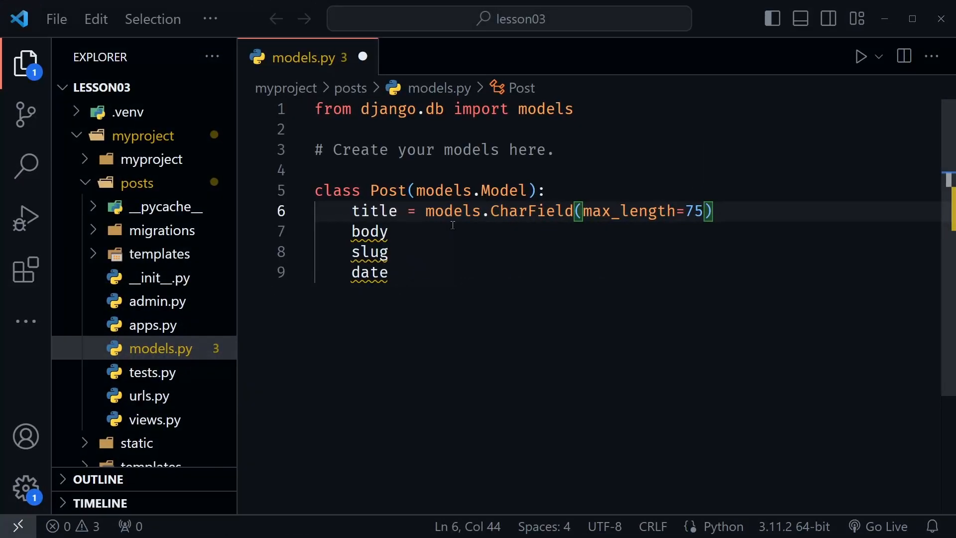
Assign body = models.TextField() and move to the end of the slug line.
text(-)
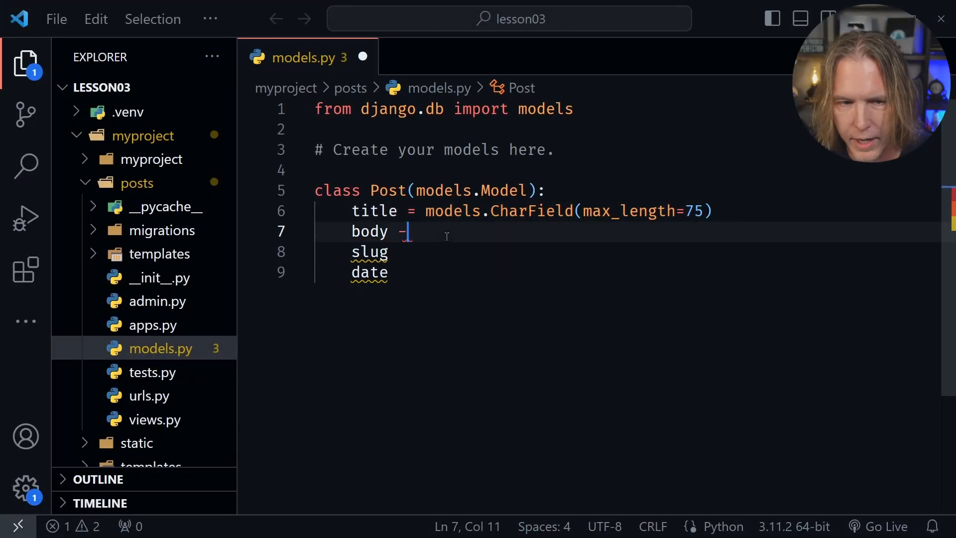
text(=)
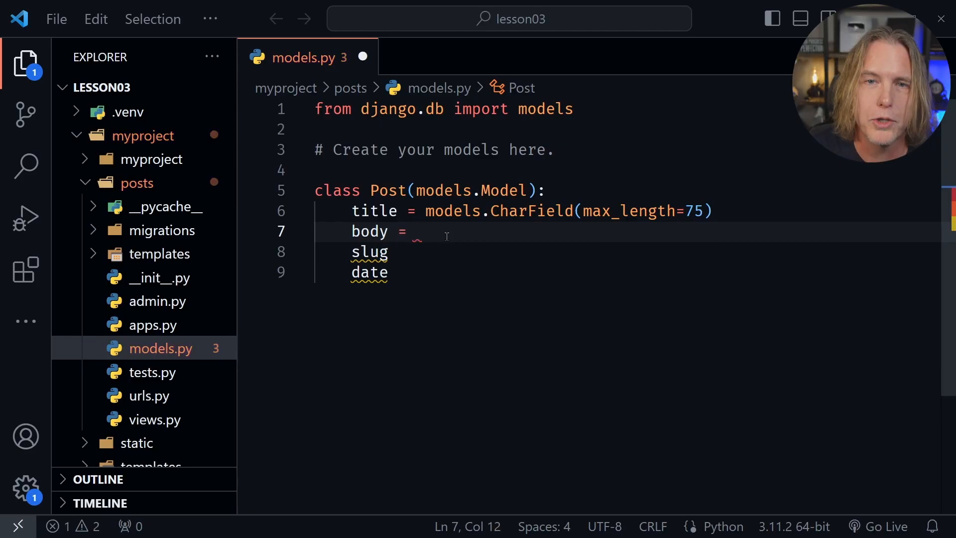
text(models.TextField()
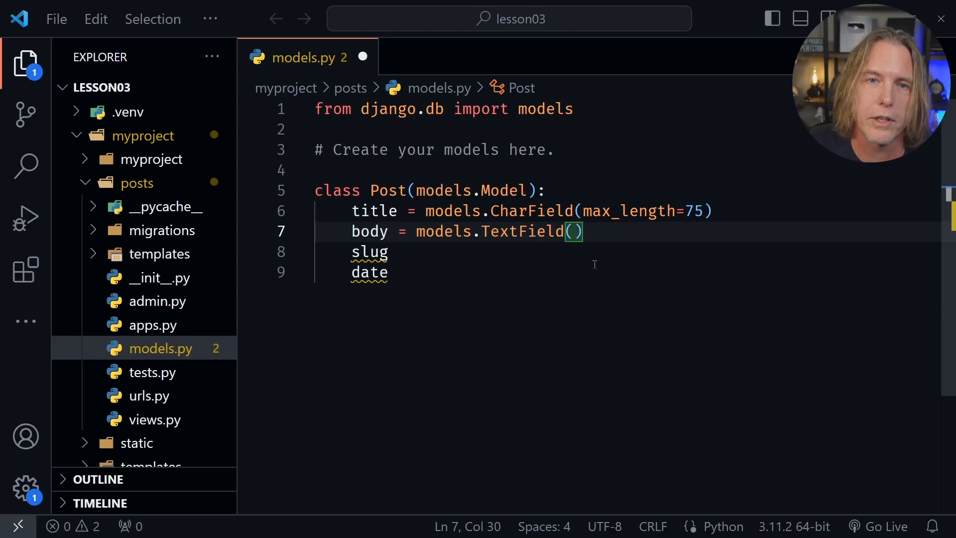
mouse_move(512, 245)
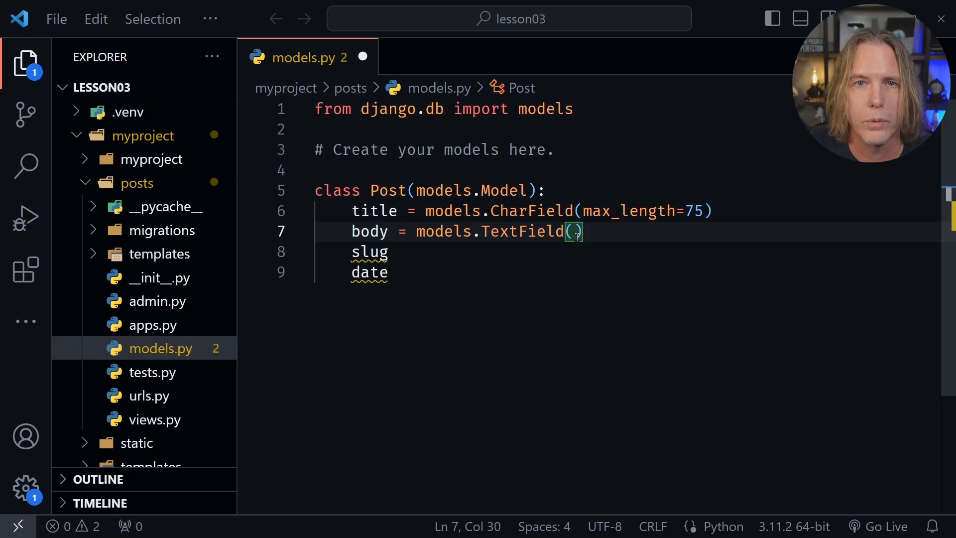
click(399, 252)
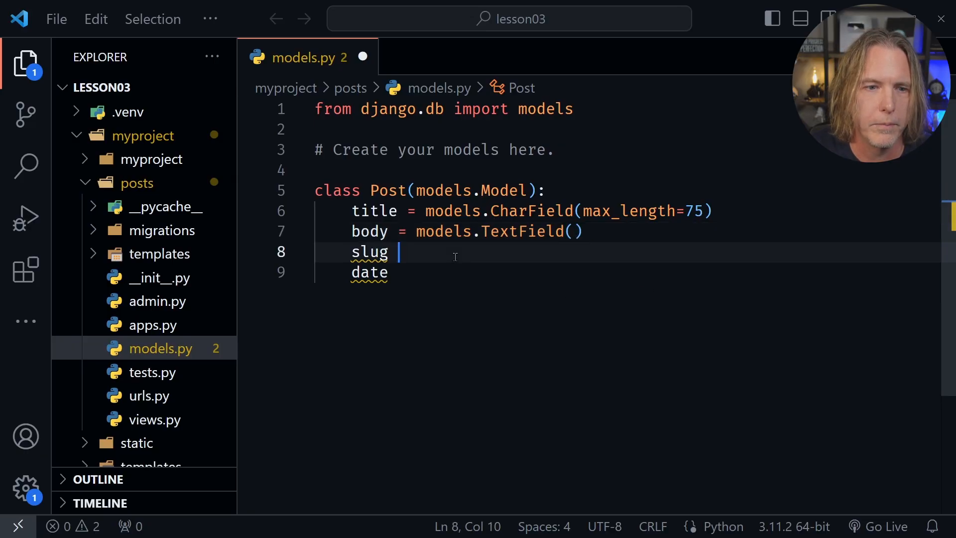
Assign slug = models.SlugField() and date = models.DateTimeField(auto_now_add=True).
text(= m)
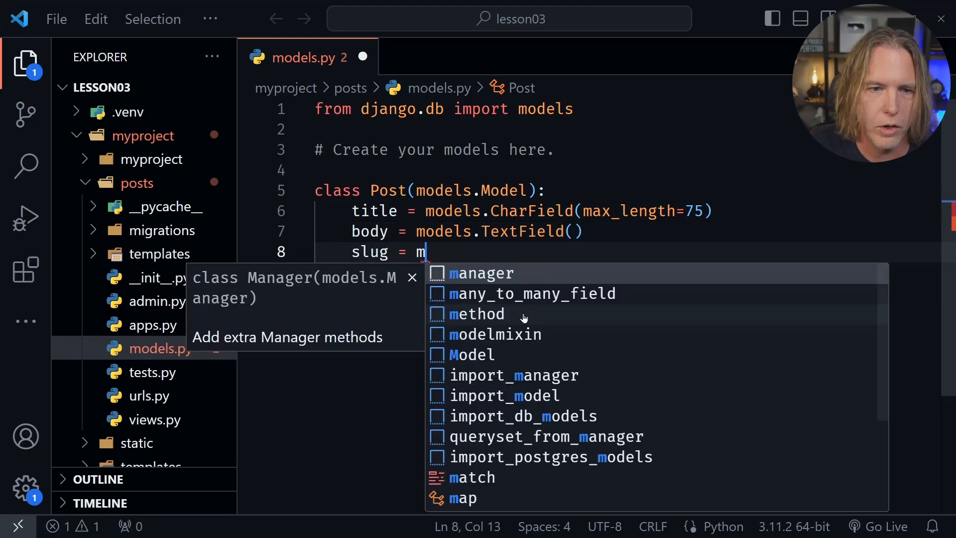
text(odels.SlugField()
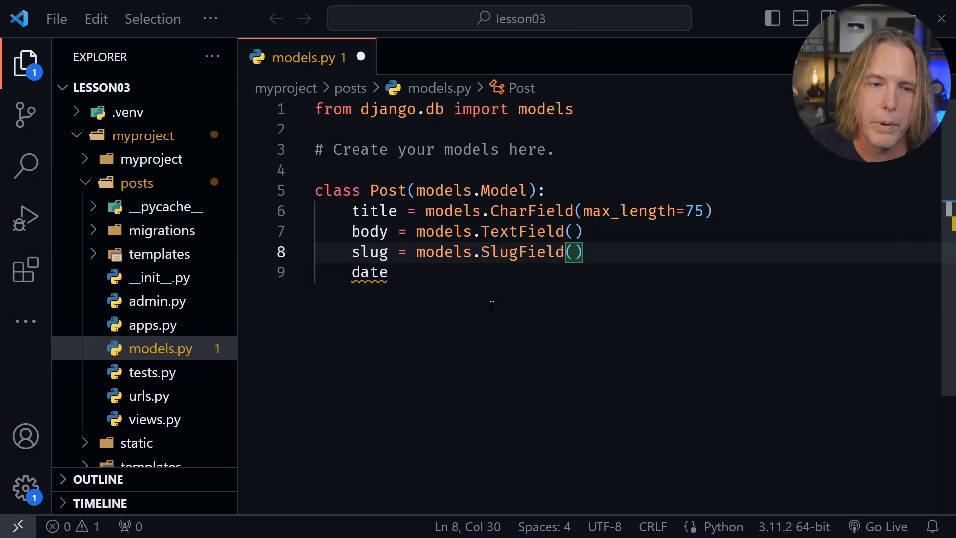
text(=)
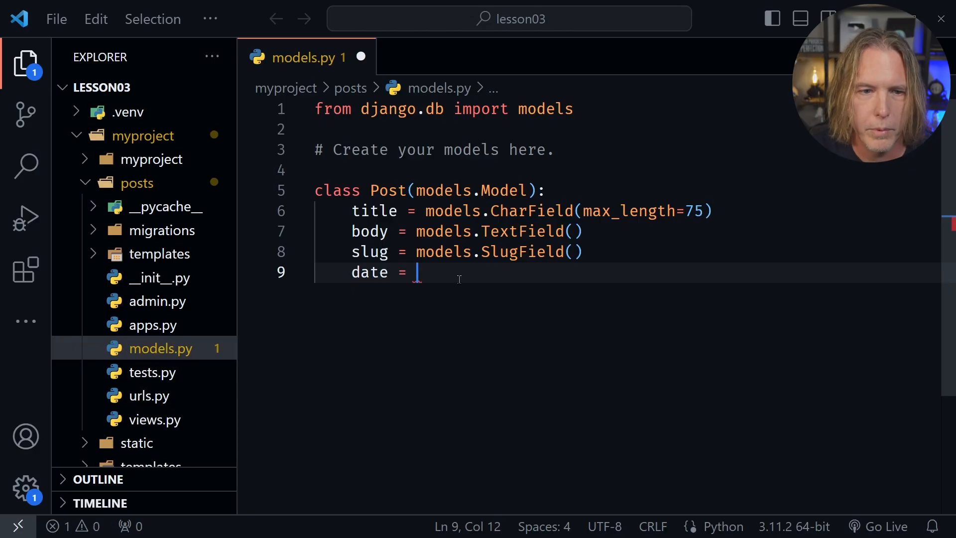
text(models.DateTimeField()
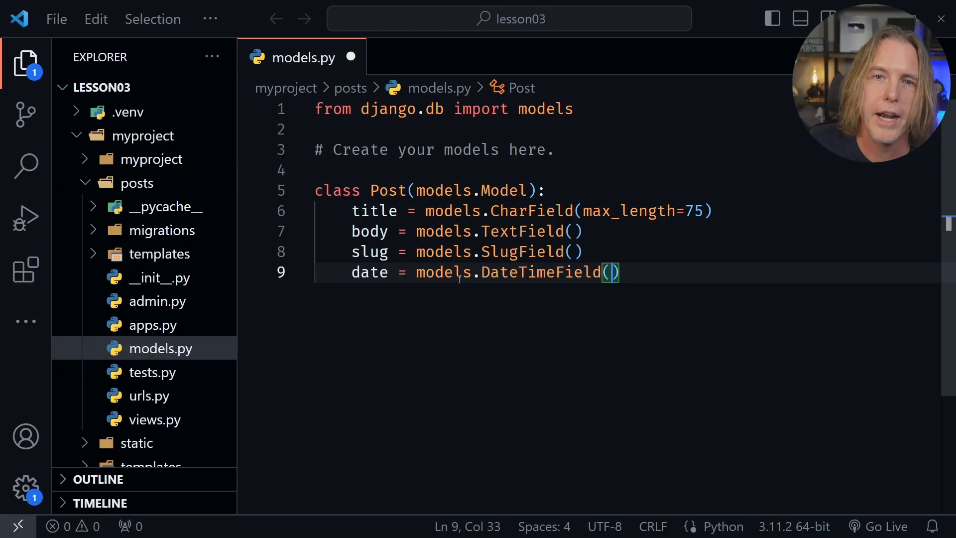
text(a)
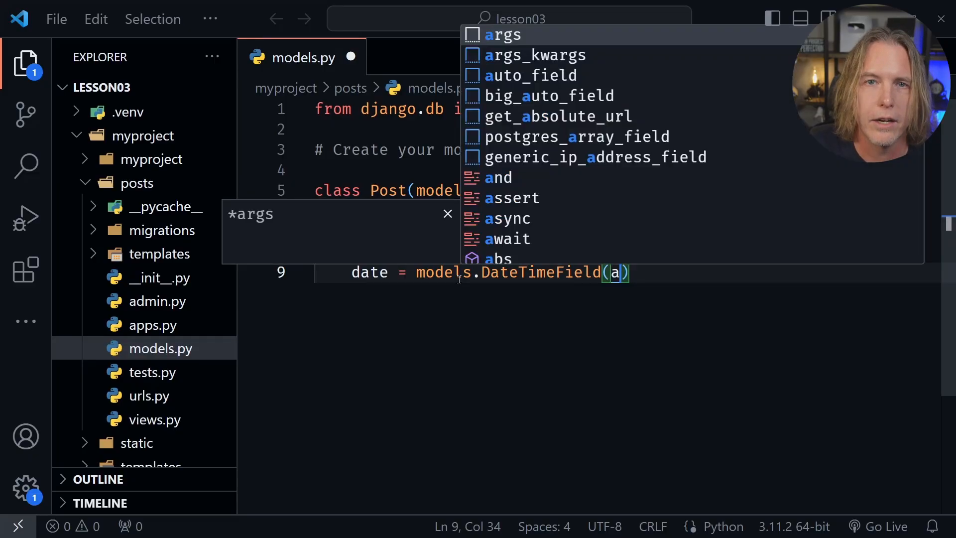
text(uto_now_)
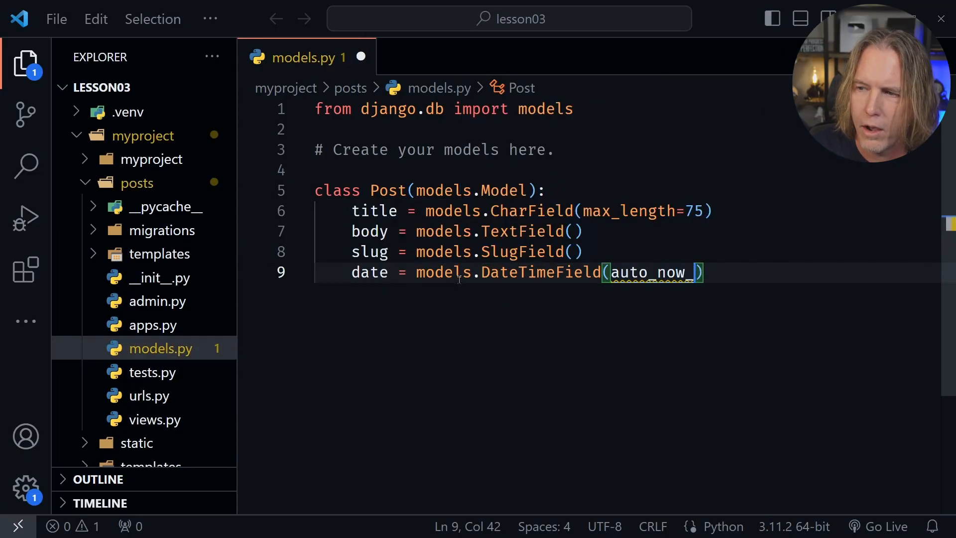
text(add)
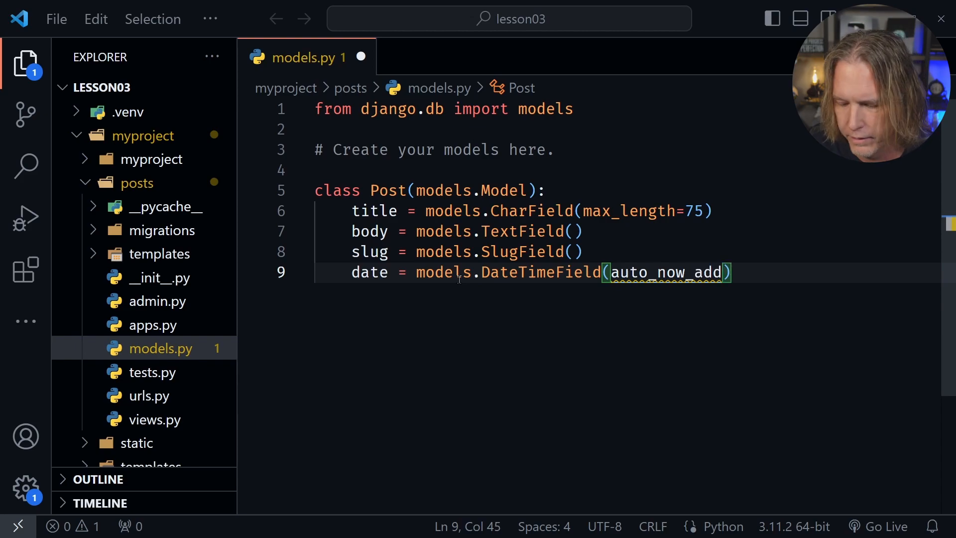
text(=True)
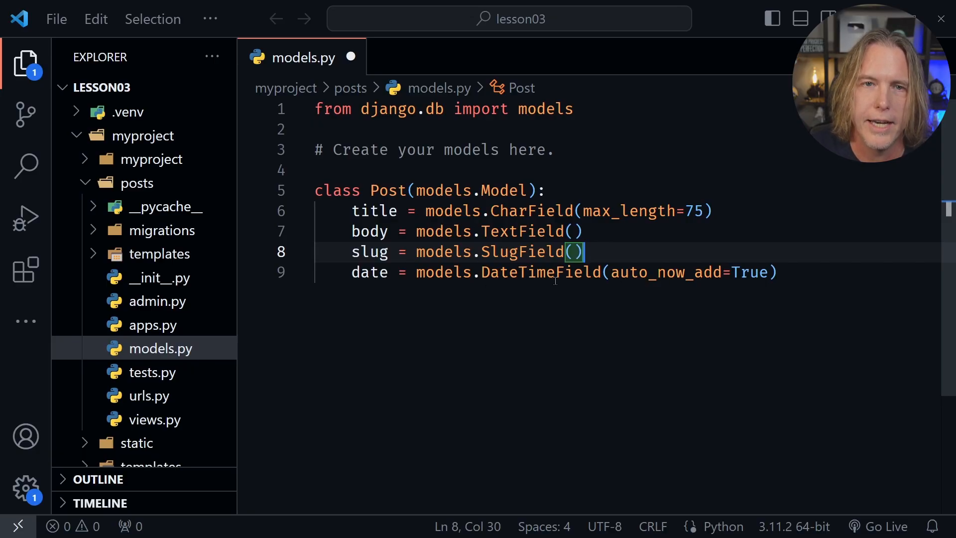
mouse_move(634, 256)
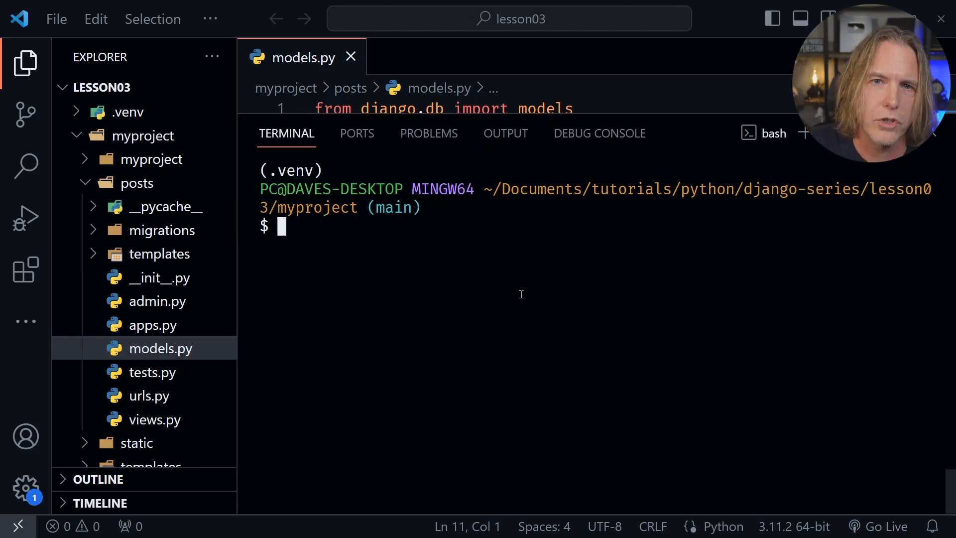
Run py manage.py runserver, revealing the 18 unapplied migrations warning.
text(p)
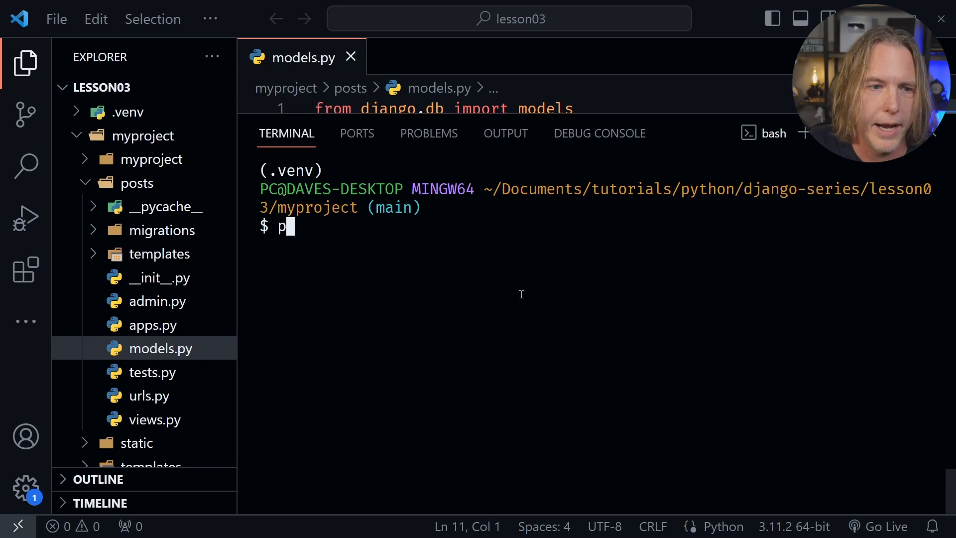
text(y)
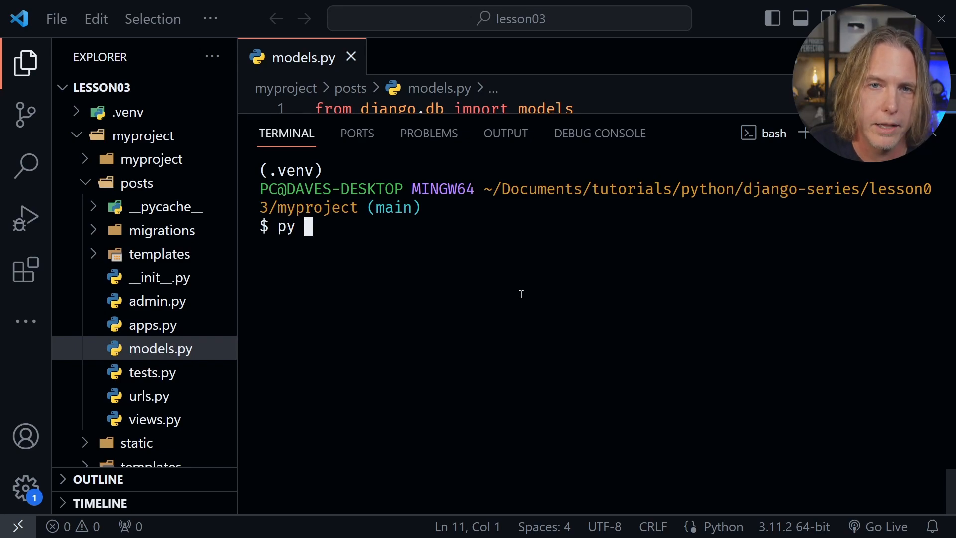
text(manage.)
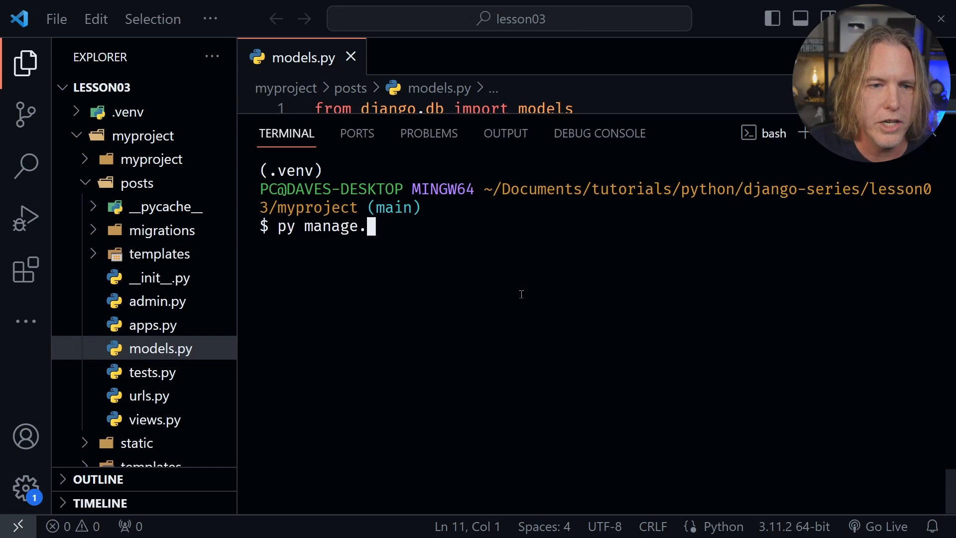
text(py runserver)
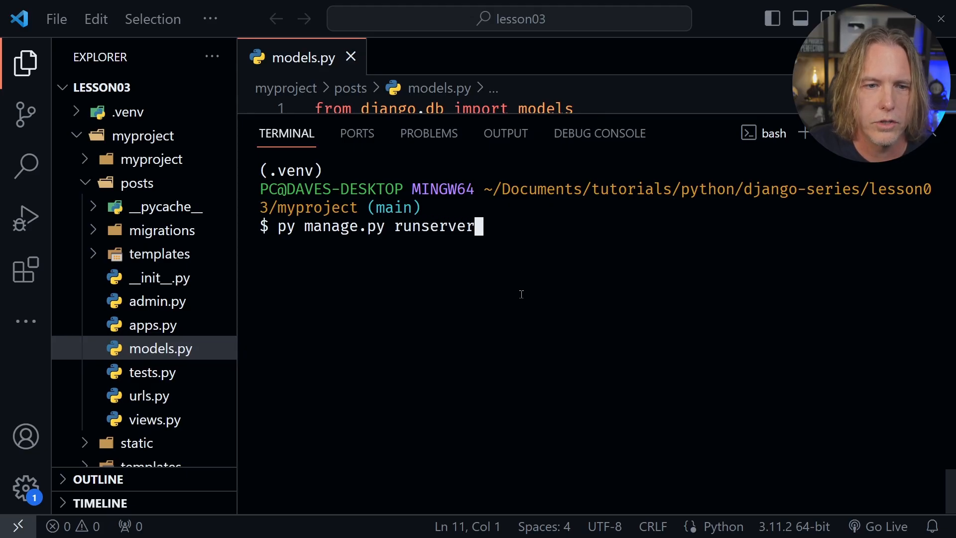
key(Return)
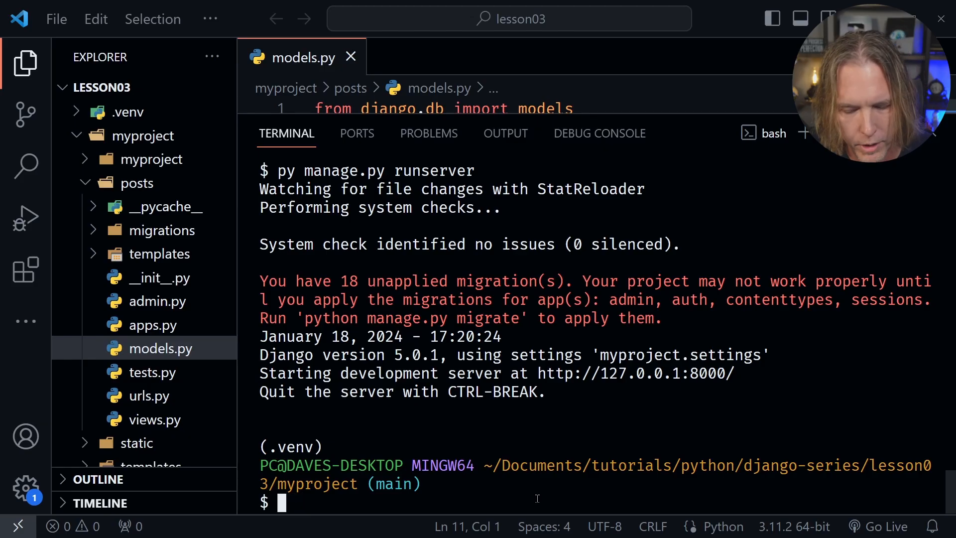
Run py manage.py migrate to apply admin, auth, contenttypes and sessions migrations.
text(py manage.py mig)
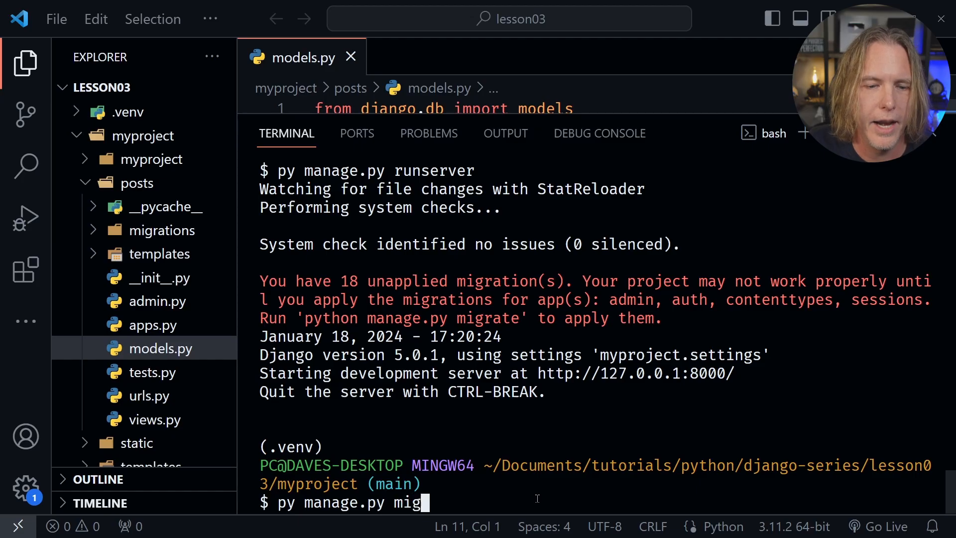
text(rate)
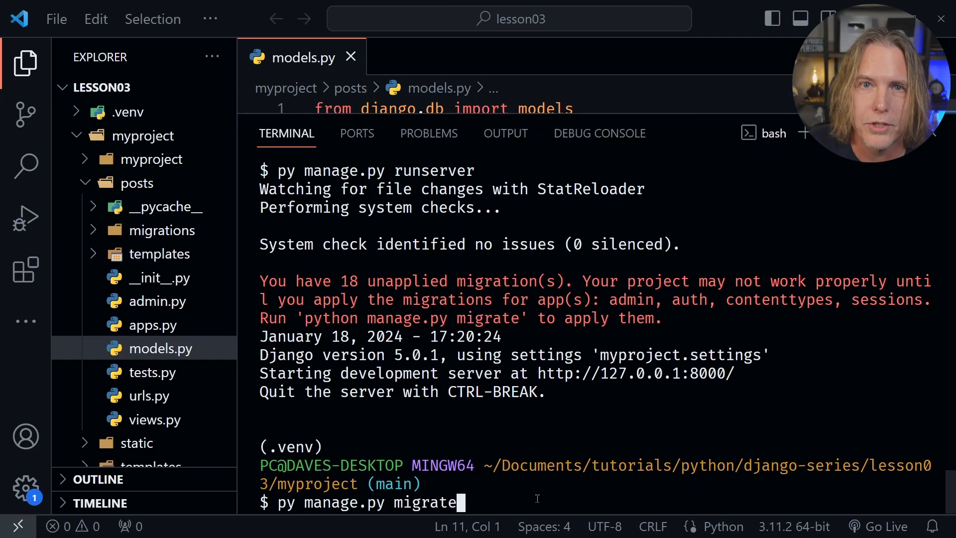
key(Return)
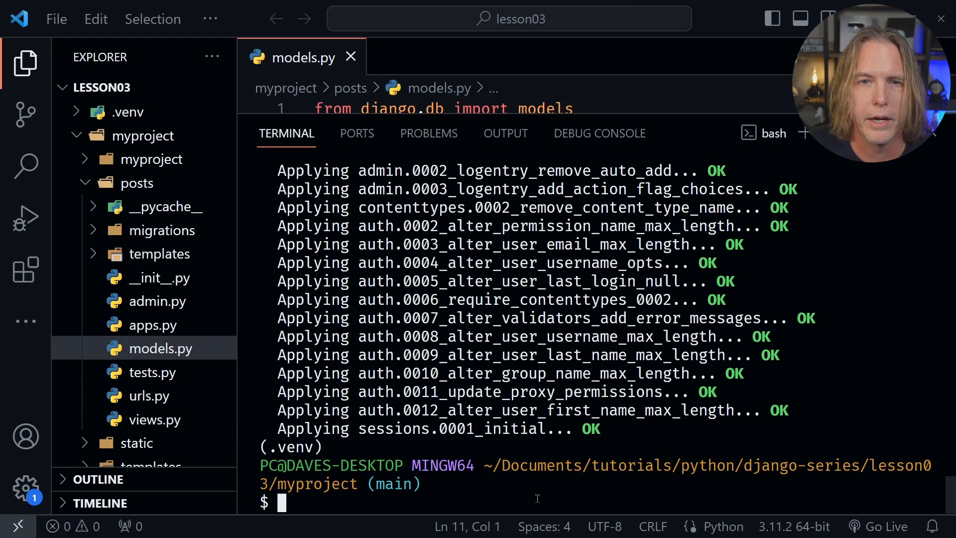
Run py manage.py makemigrations to generate posts/migrations/0001_initial.py for Post.
text(py ma)
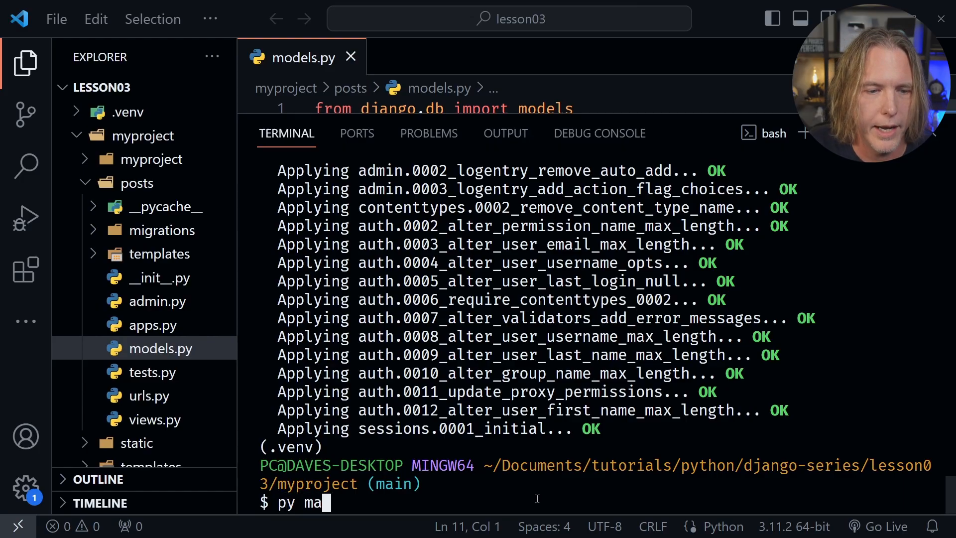
text(nage)
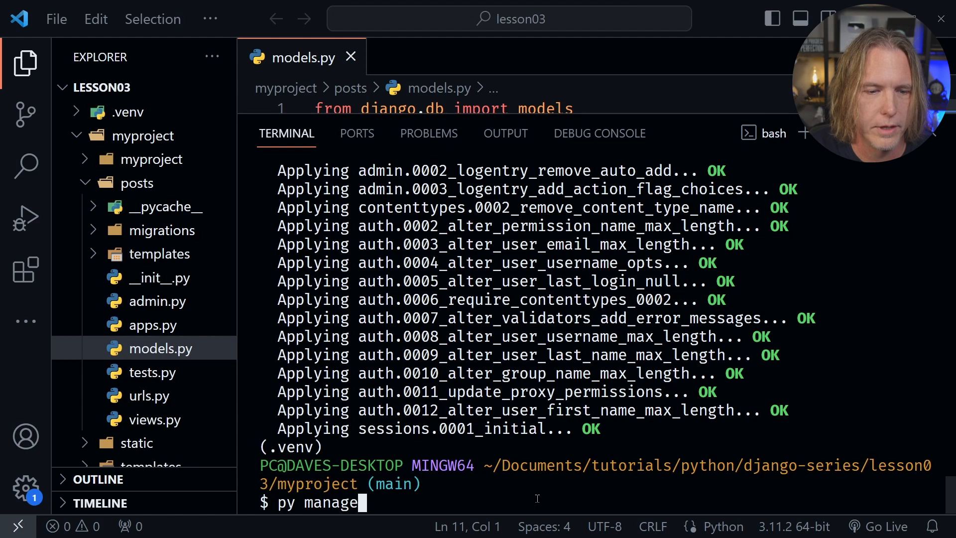
text(.py mak)
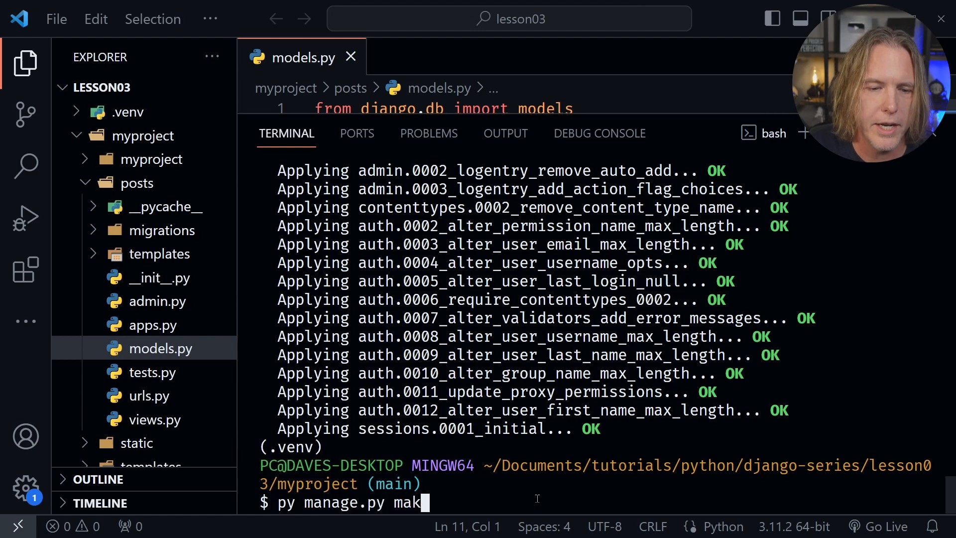
text(emigrations)
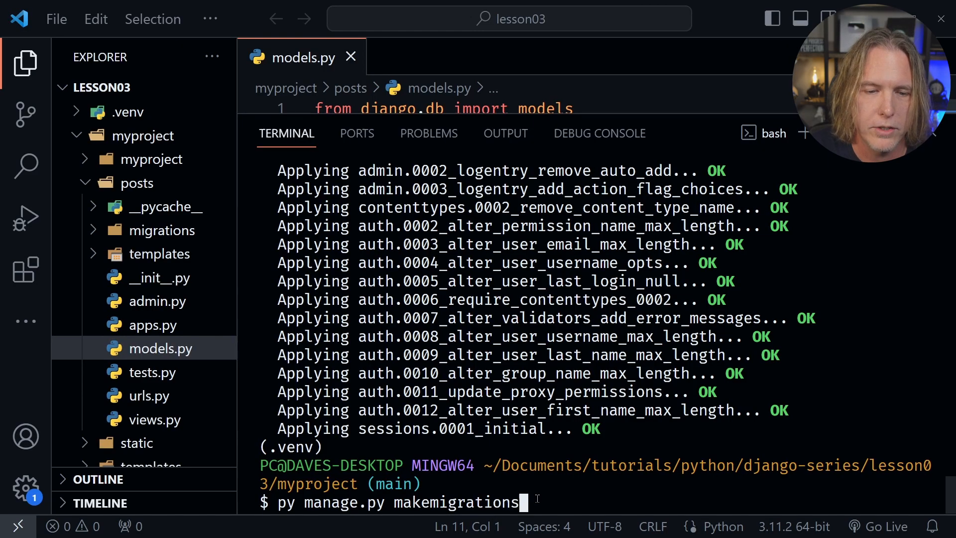
key(Return)
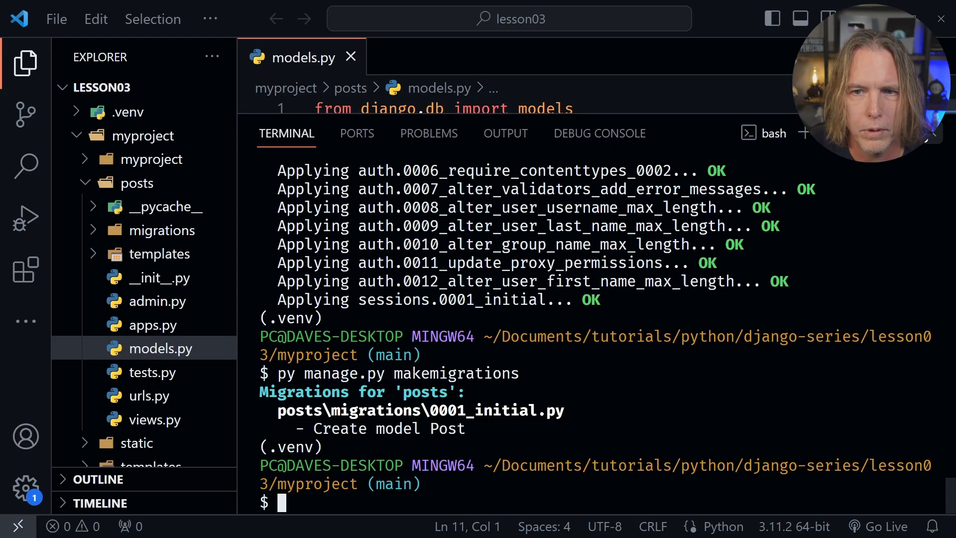
click(162, 230)
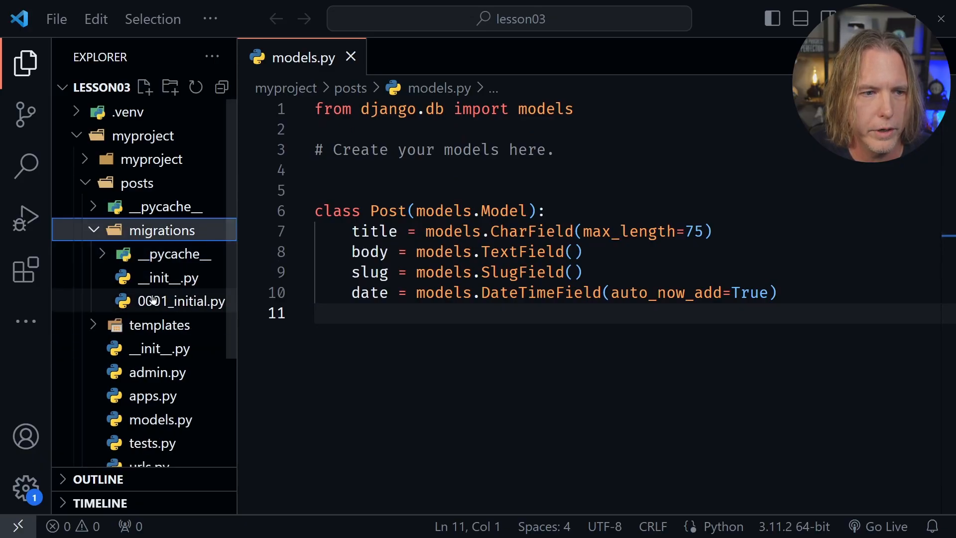
click(181, 301)
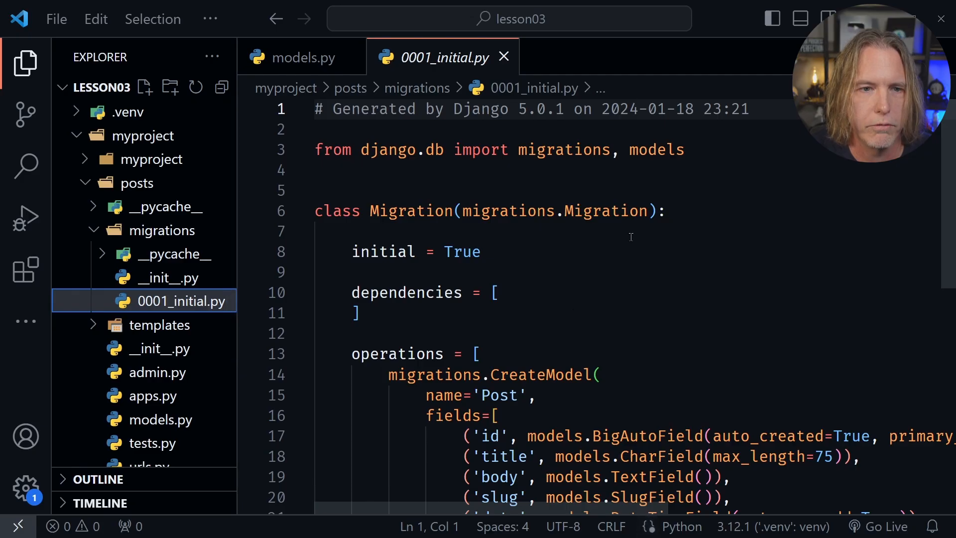
scroll(down, 3)
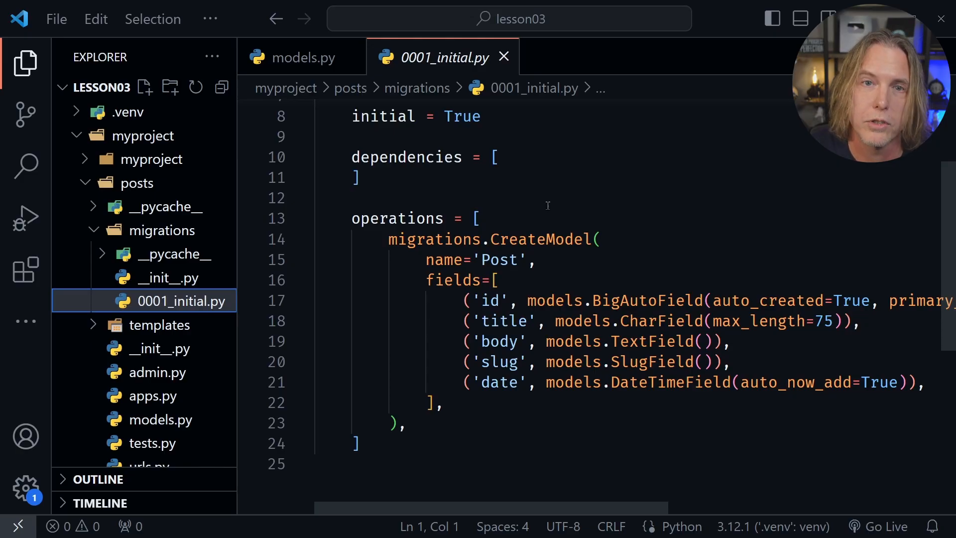
mouse_move(558, 323)
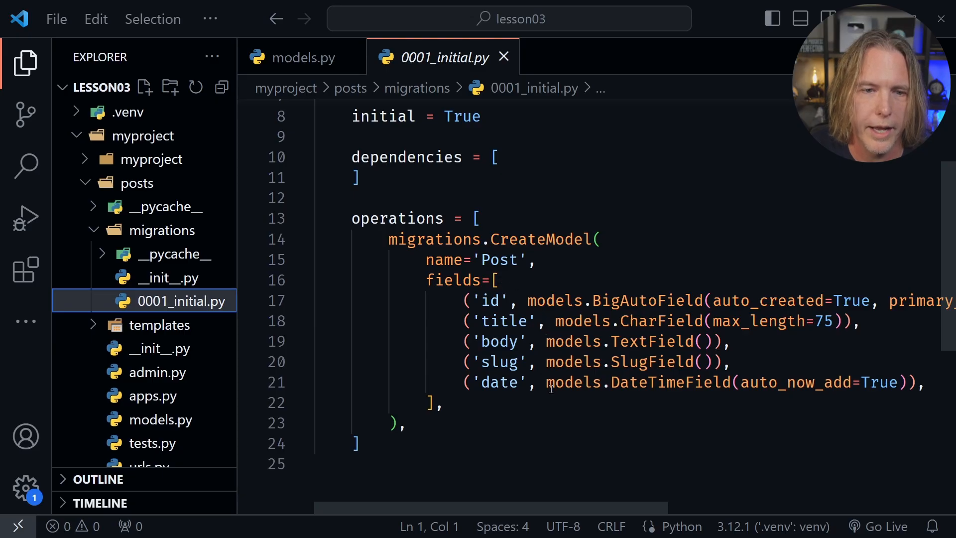
click(301, 57)
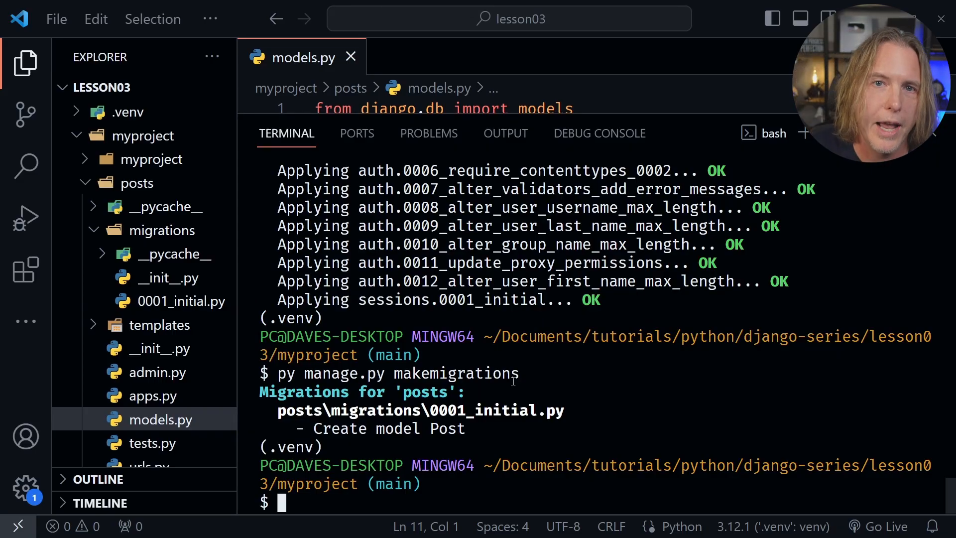
Run py manage.py migrate to create the Post table in the database.
text(py)
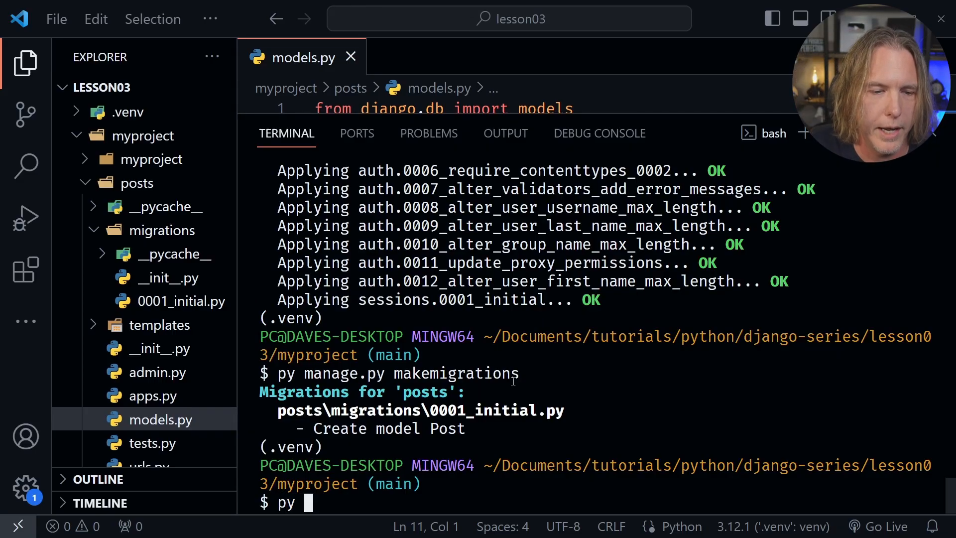
text(manage.py)
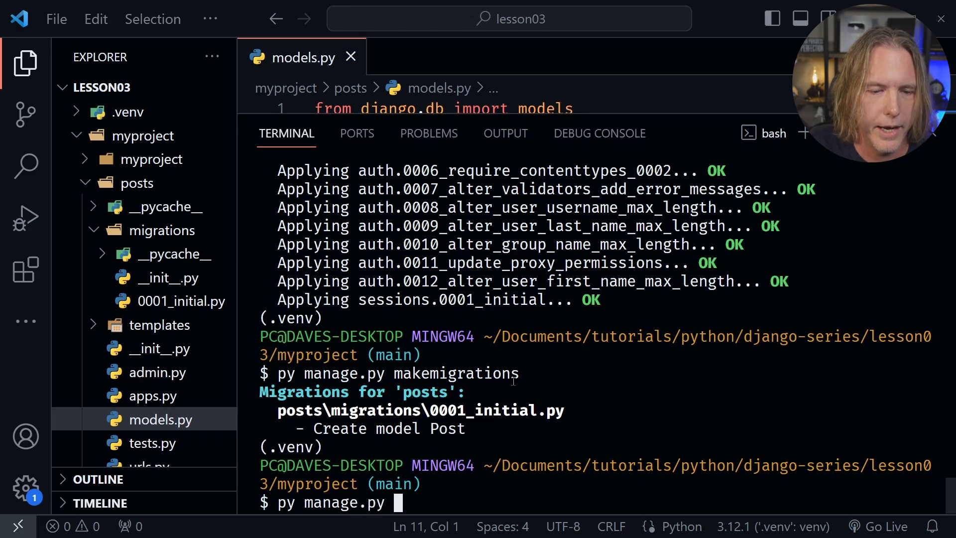
text(migrate)
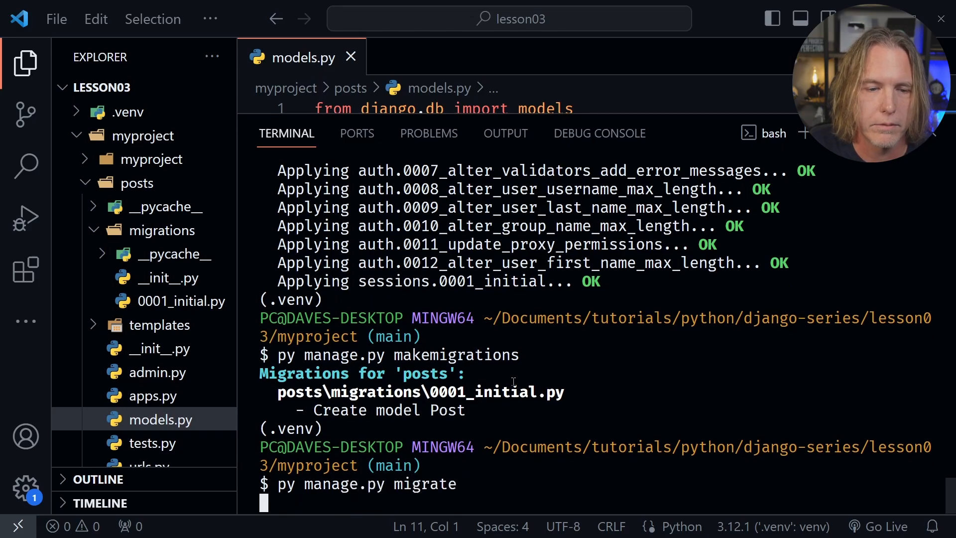